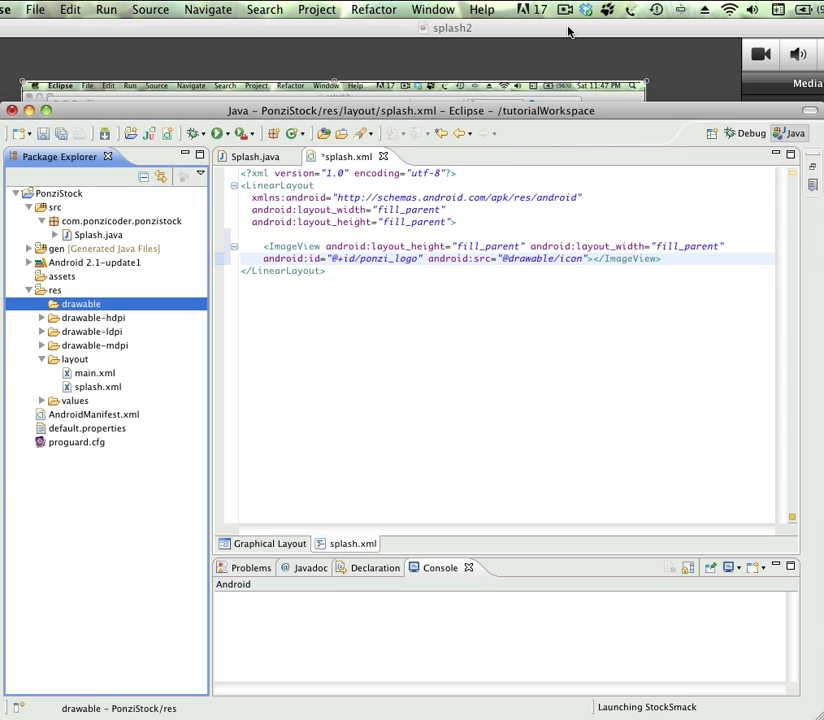
{"action": "mouse_move", "coordinate": [499, 118]}
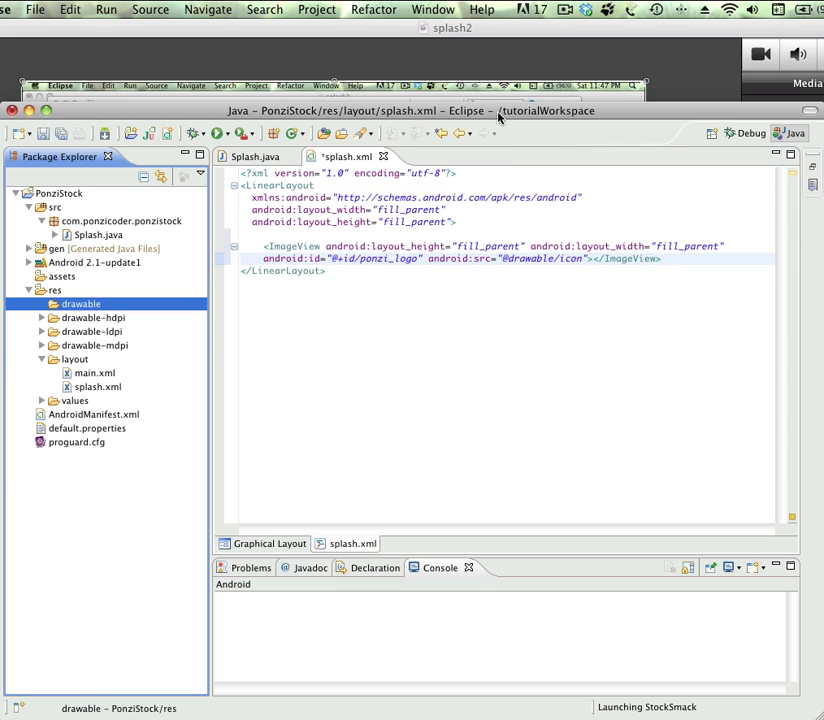
{"action": "mouse_move", "coordinate": [195, 313]}
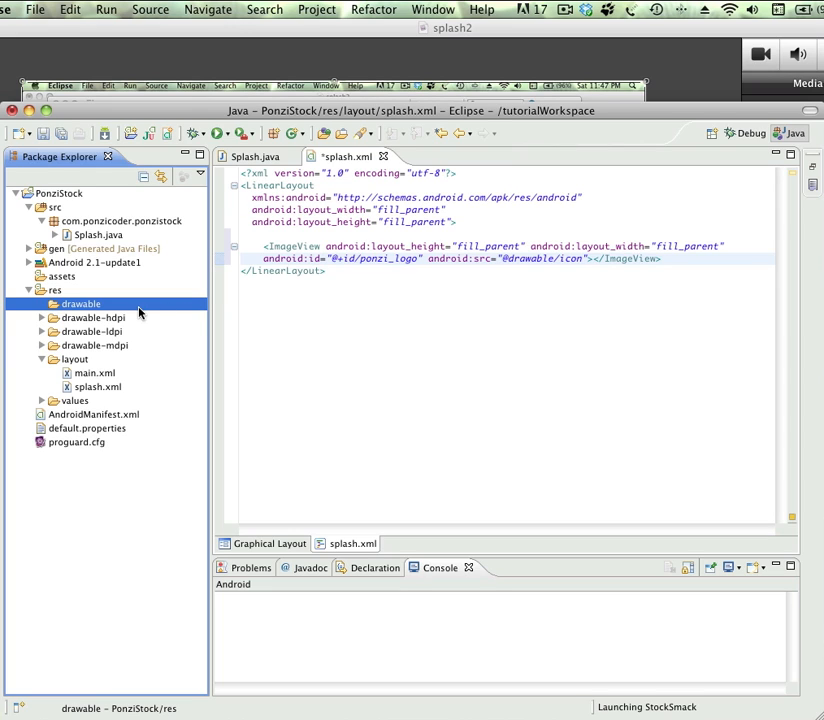
{"action": "mouse_move", "coordinate": [108, 310]}
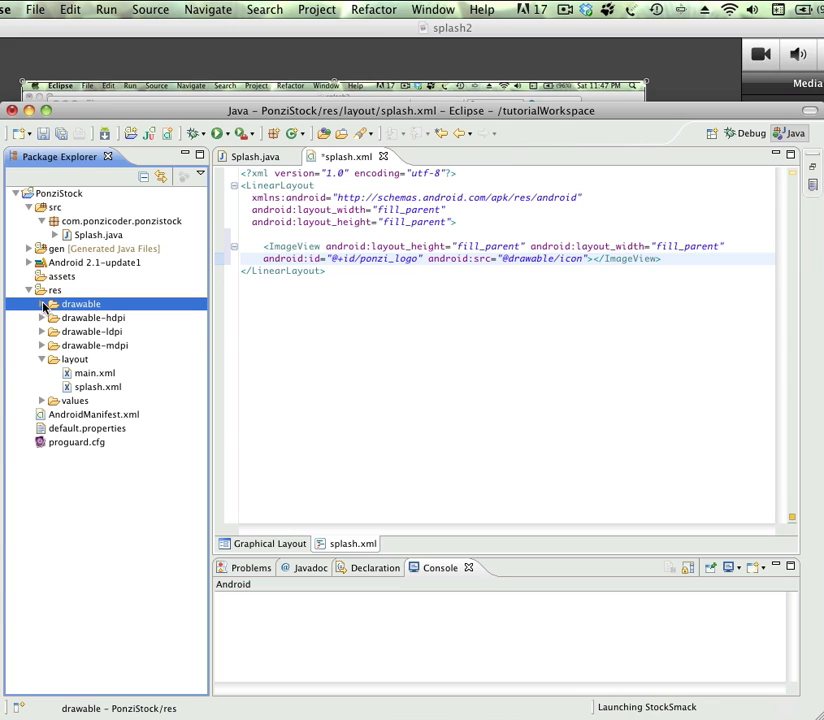
- Expand res/drawable in Package Explorer to reveal ponzi_logo.png
{"action": "left_click", "coordinate": [42, 303]}
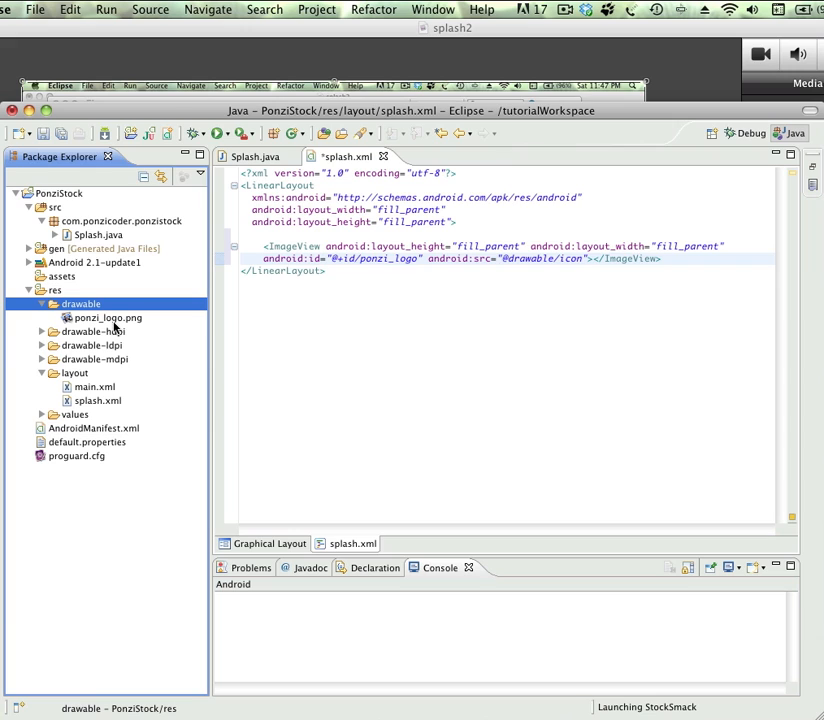
{"action": "mouse_move", "coordinate": [128, 327]}
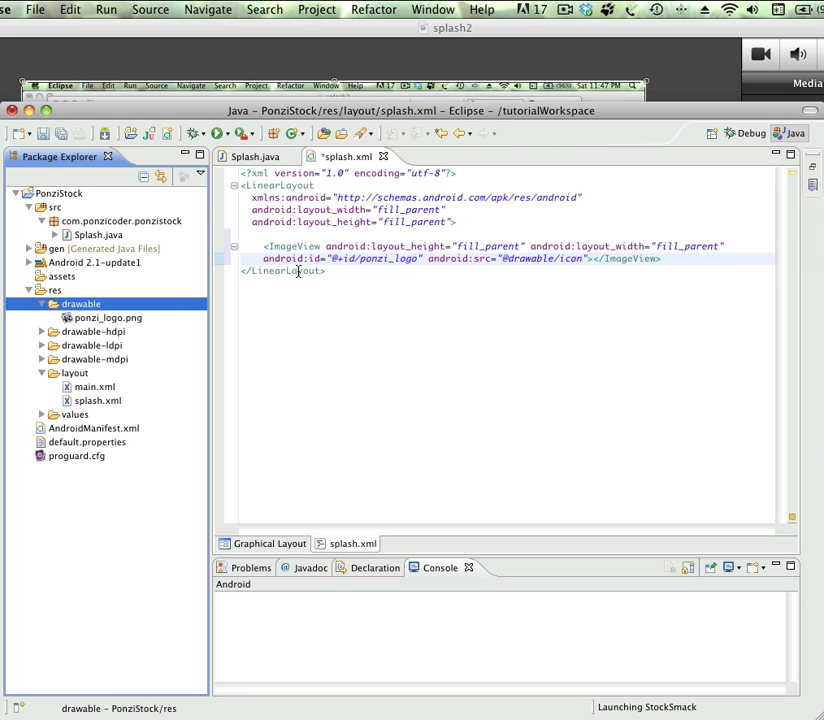
{"action": "mouse_move", "coordinate": [533, 258]}
{"action": "type", "text": "ponzi_"}
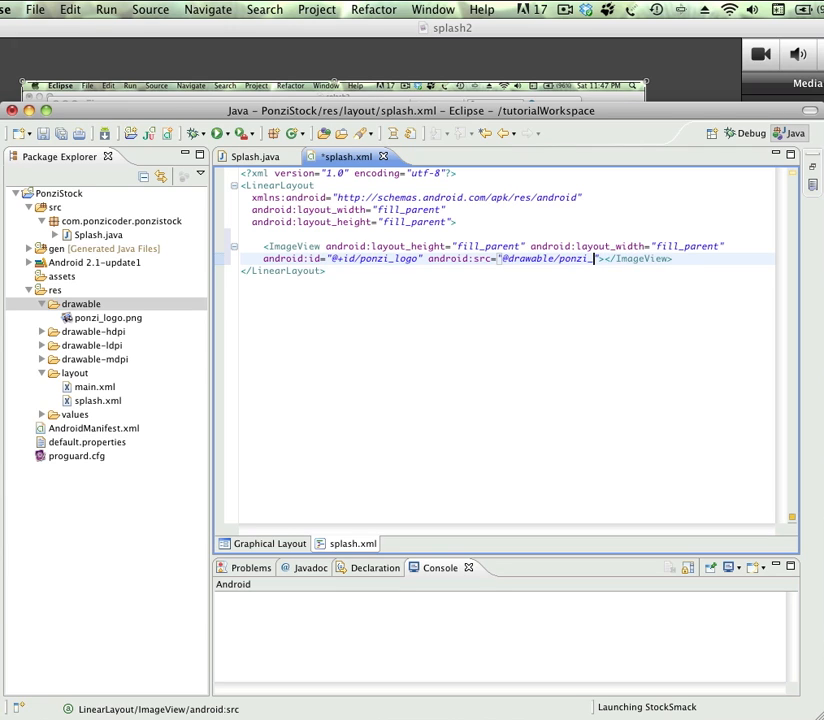
{"action": "type", "text": "logo"}
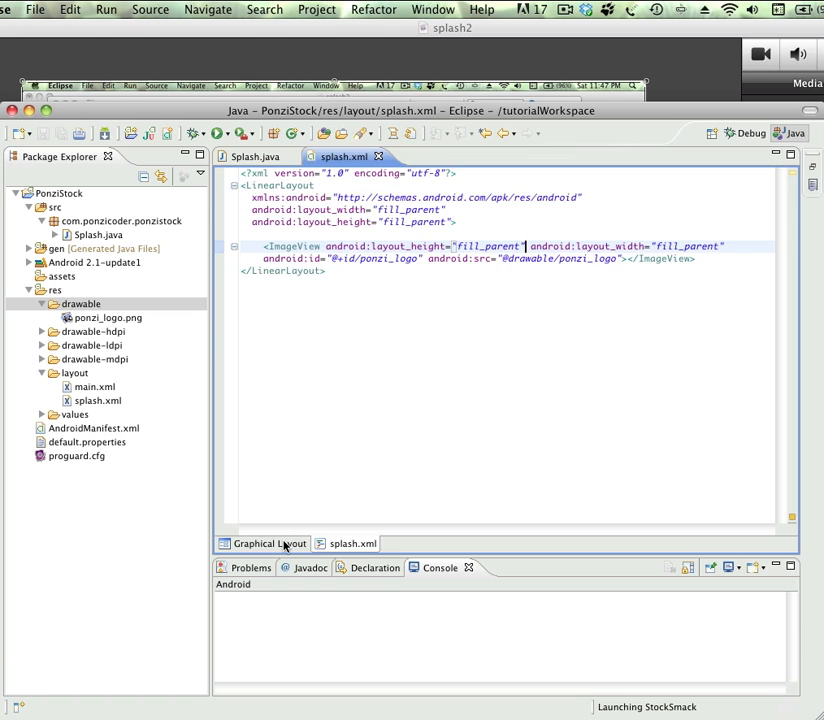
{"action": "left_click", "coordinate": [267, 543]}
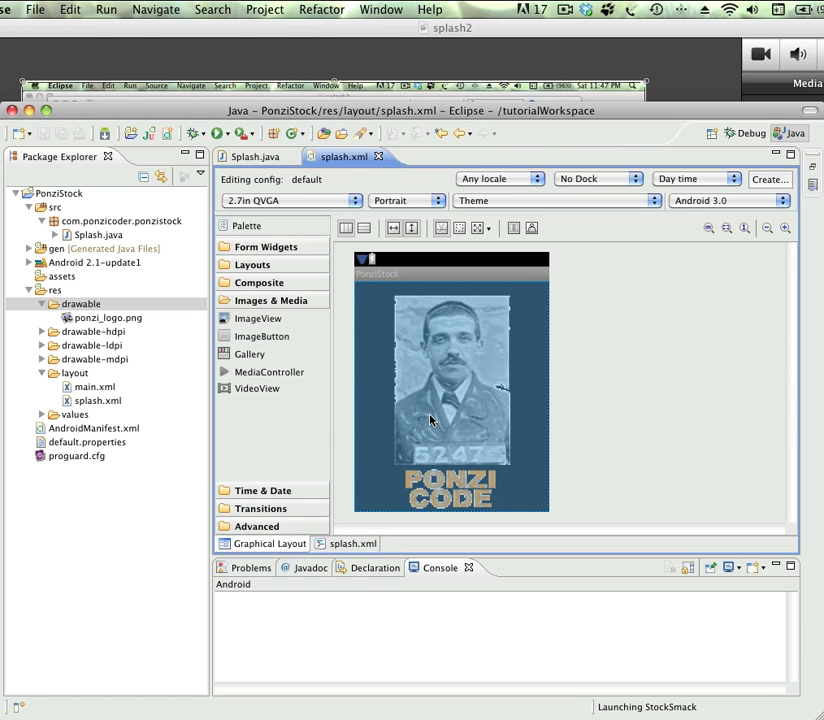
{"action": "mouse_move", "coordinate": [423, 404]}
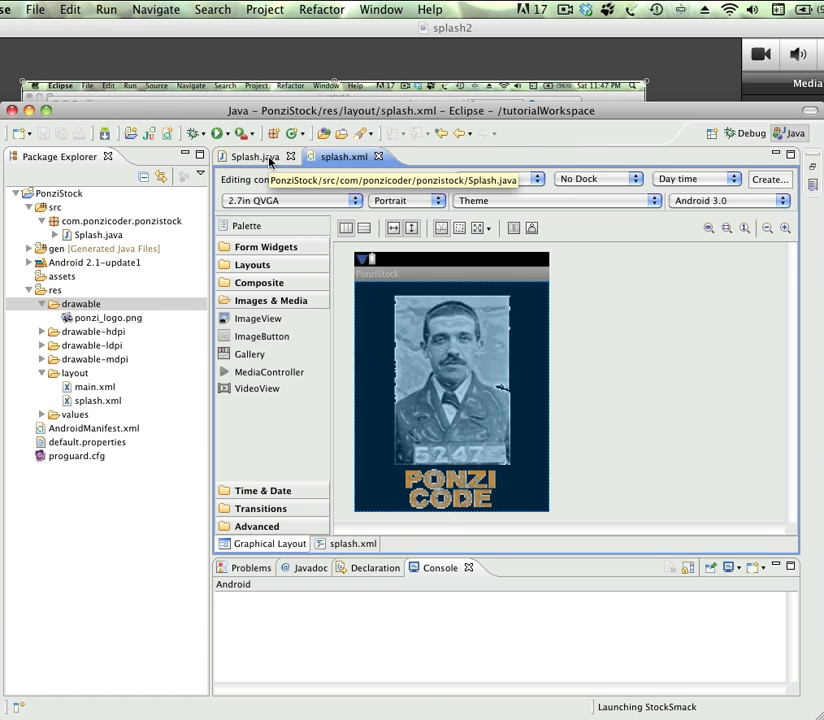
- Bring up Splash.java, still using R.layout.main, and select AndroidManifest.xml
{"action": "left_click", "coordinate": [250, 156]}
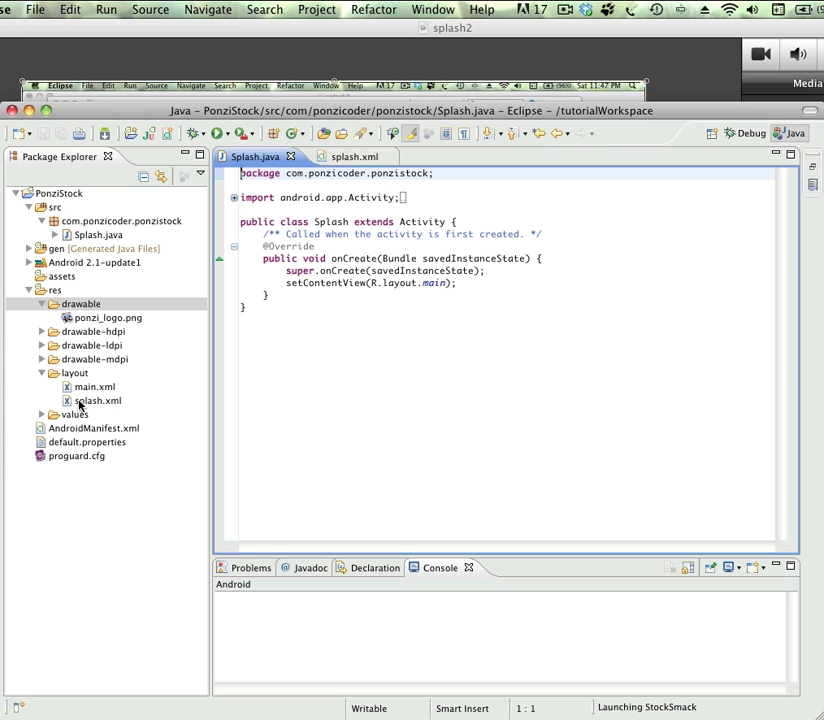
{"action": "mouse_move", "coordinate": [88, 433]}
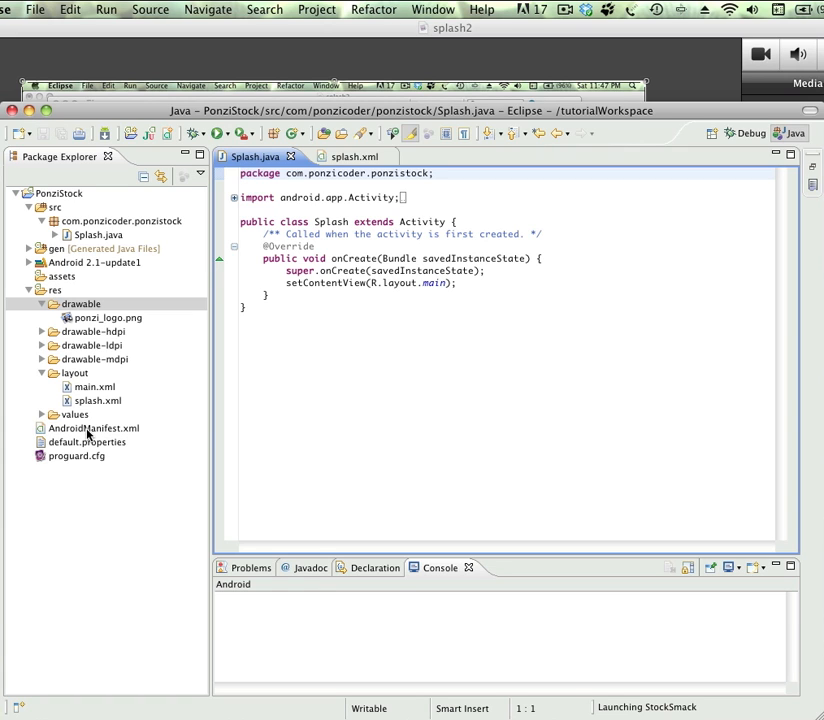
{"action": "left_click", "coordinate": [93, 428]}
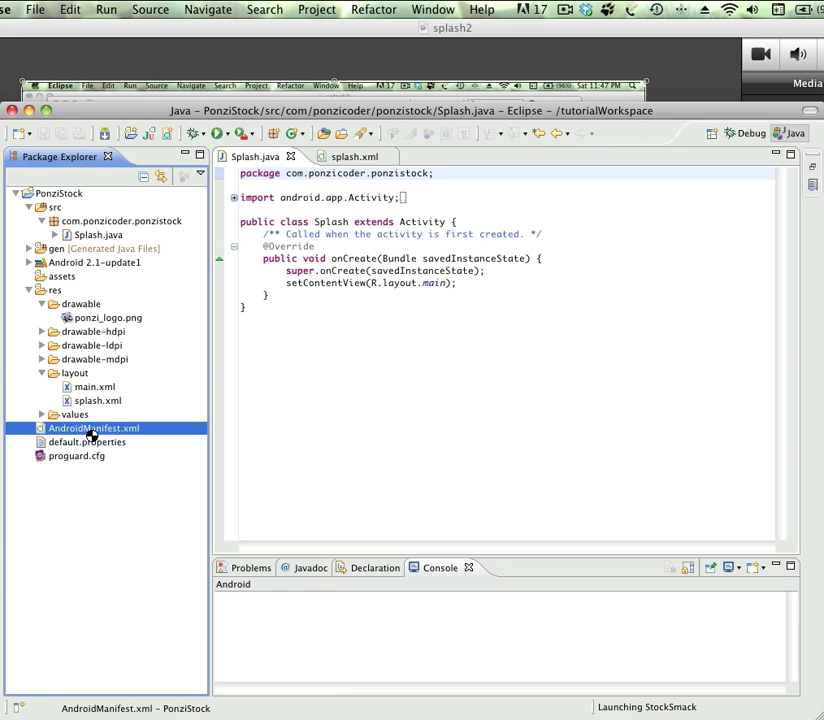
- Open AndroidManifest.xml as raw XML showing the Splash MAIN/LAUNCHER activity
{"action": "double_click", "coordinate": [93, 428]}
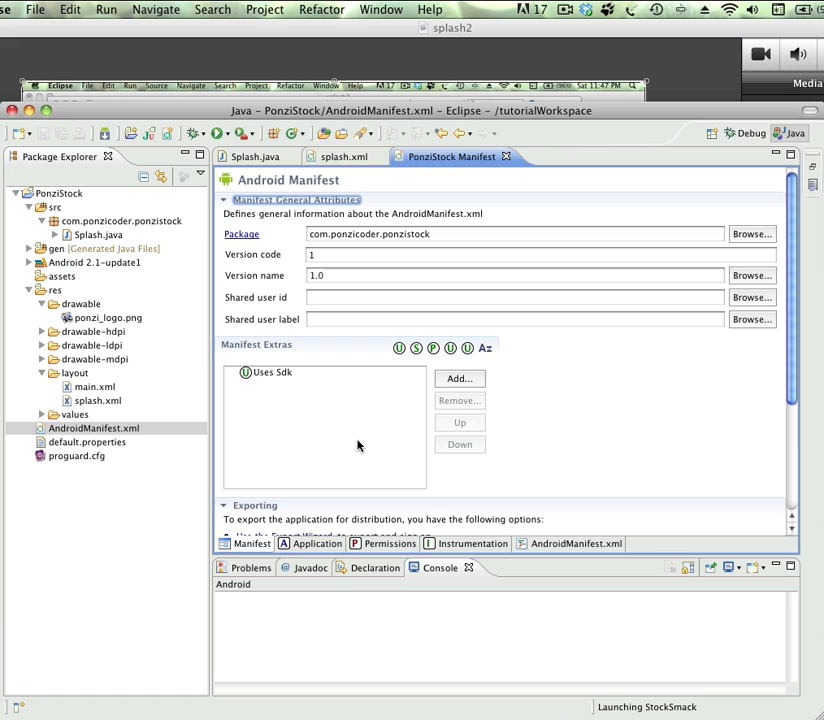
{"action": "mouse_move", "coordinate": [371, 535]}
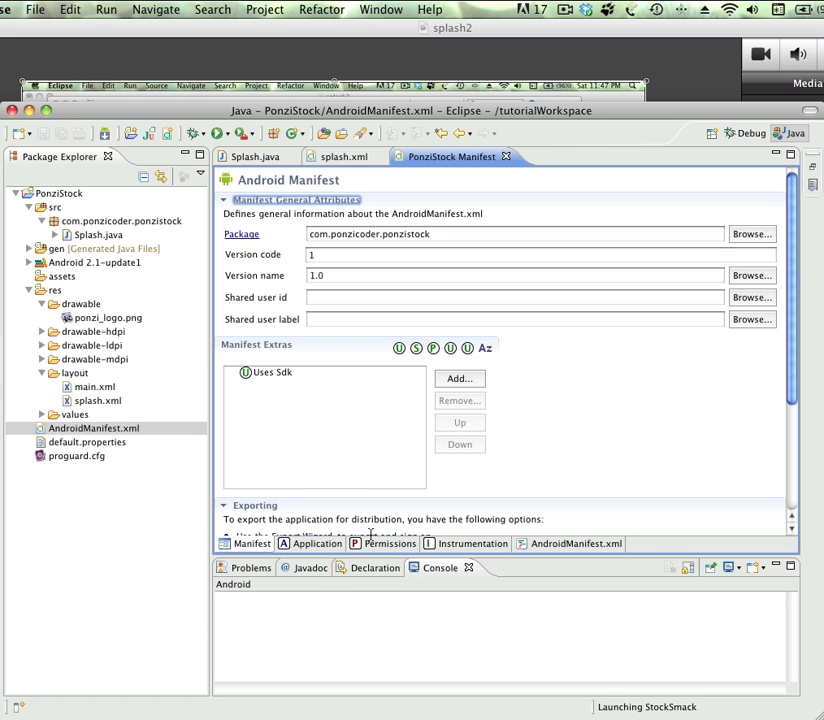
{"action": "left_click", "coordinate": [569, 543]}
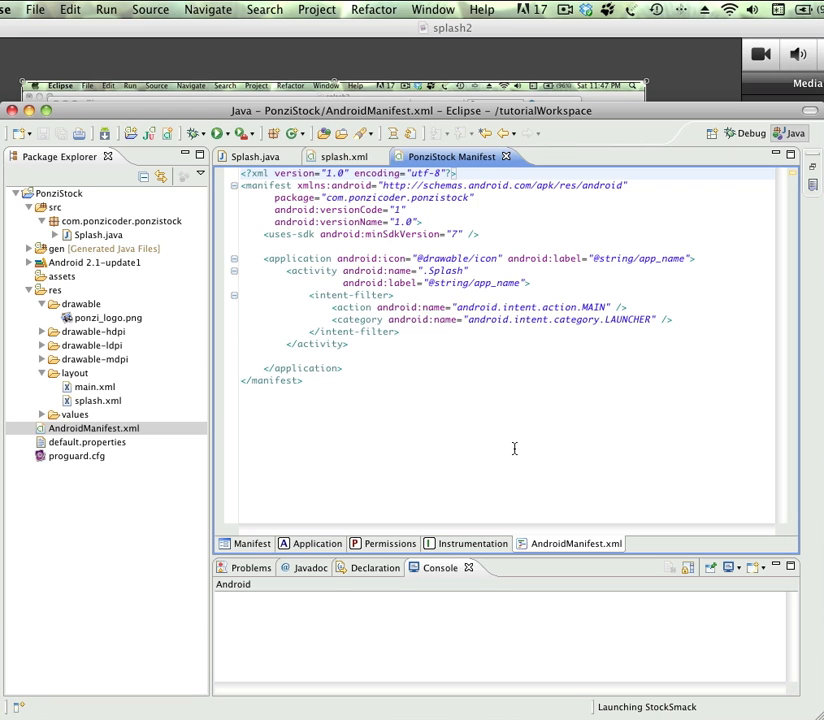
{"action": "mouse_move", "coordinate": [448, 307]}
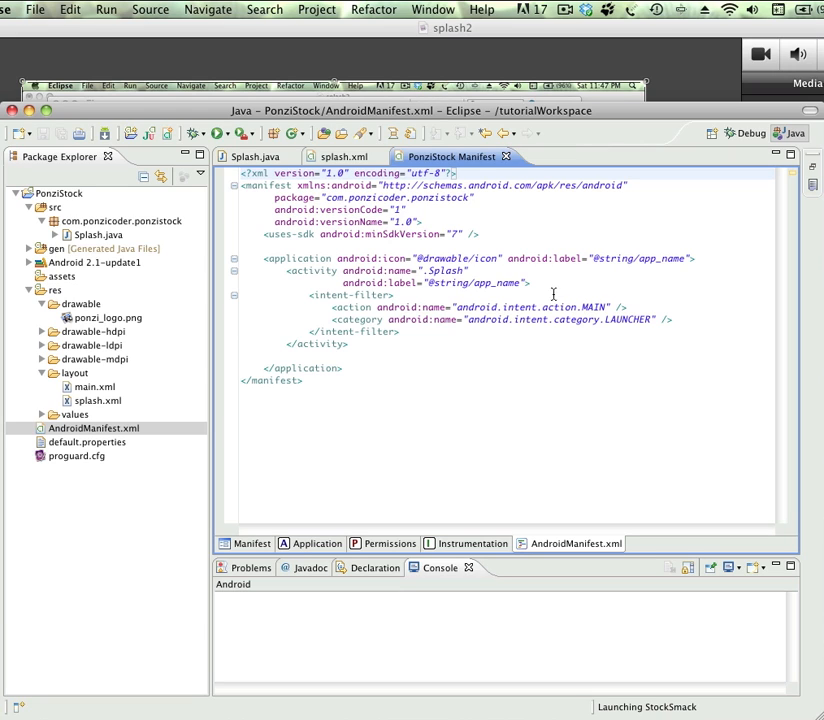
{"action": "mouse_move", "coordinate": [542, 282]}
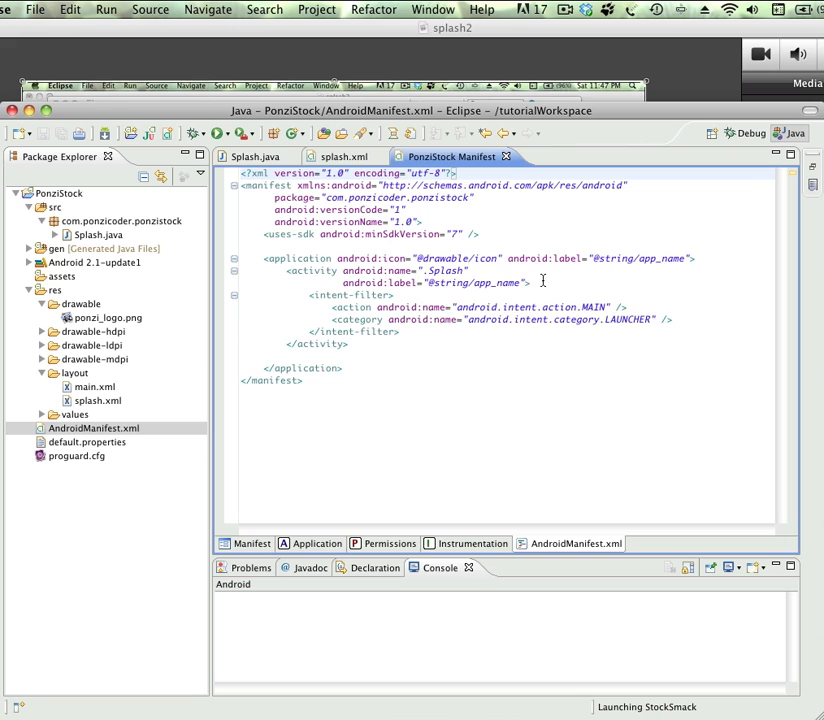
{"action": "mouse_move", "coordinate": [437, 319]}
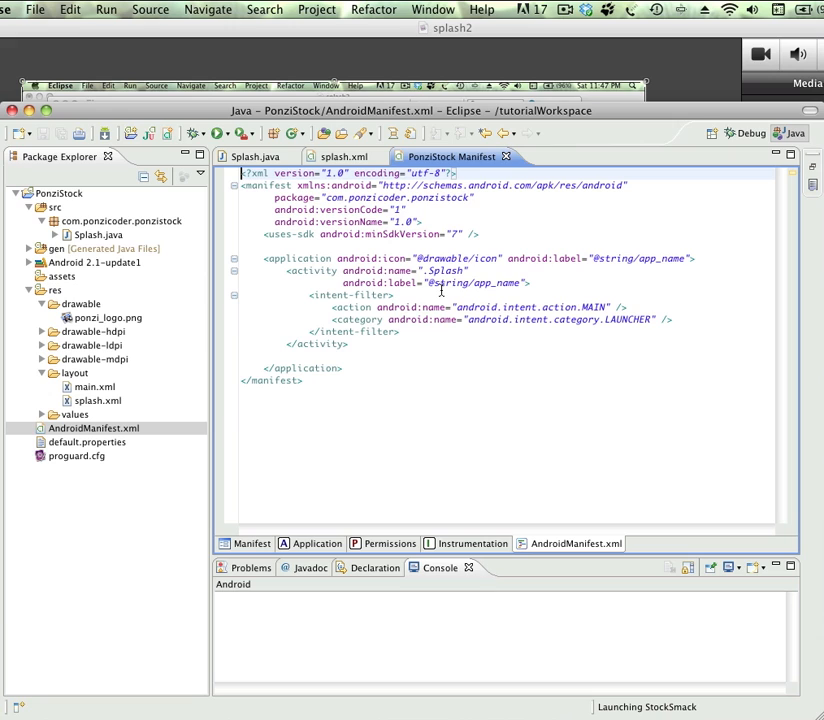
{"action": "mouse_move", "coordinate": [493, 257]}
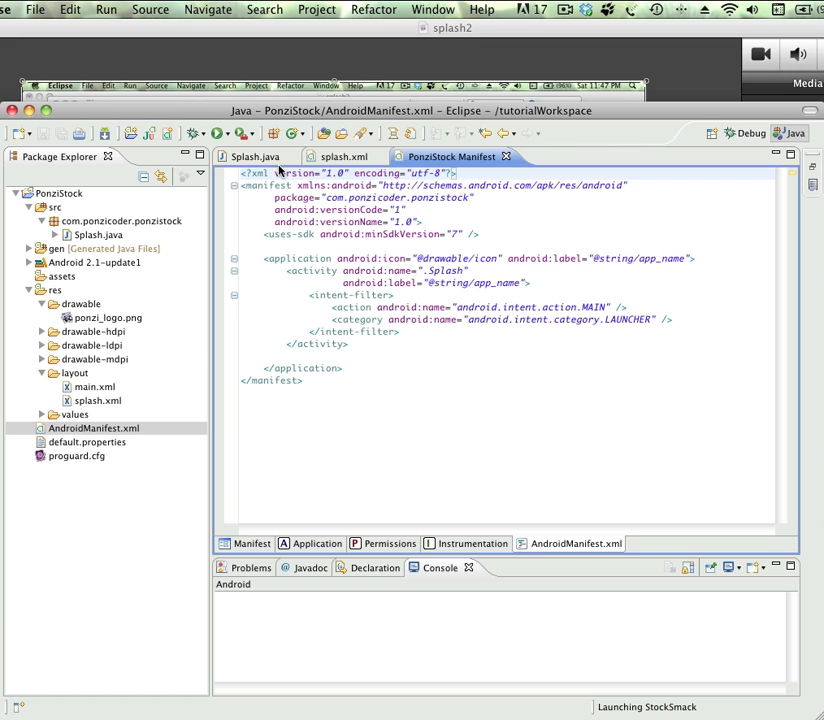
{"action": "left_click", "coordinate": [256, 156]}
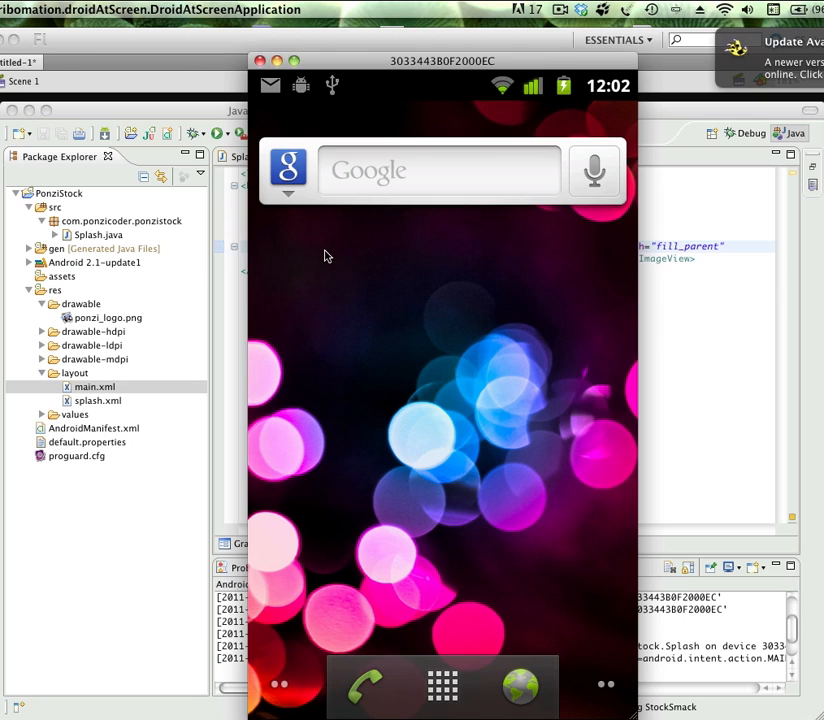
{"action": "mouse_move", "coordinate": [348, 238]}
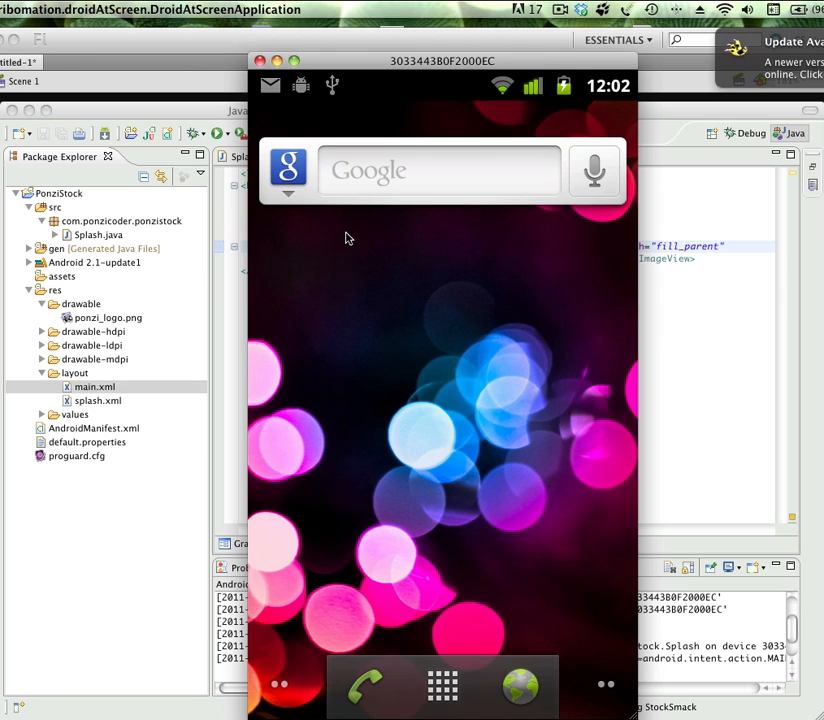
{"action": "mouse_move", "coordinate": [263, 126]}
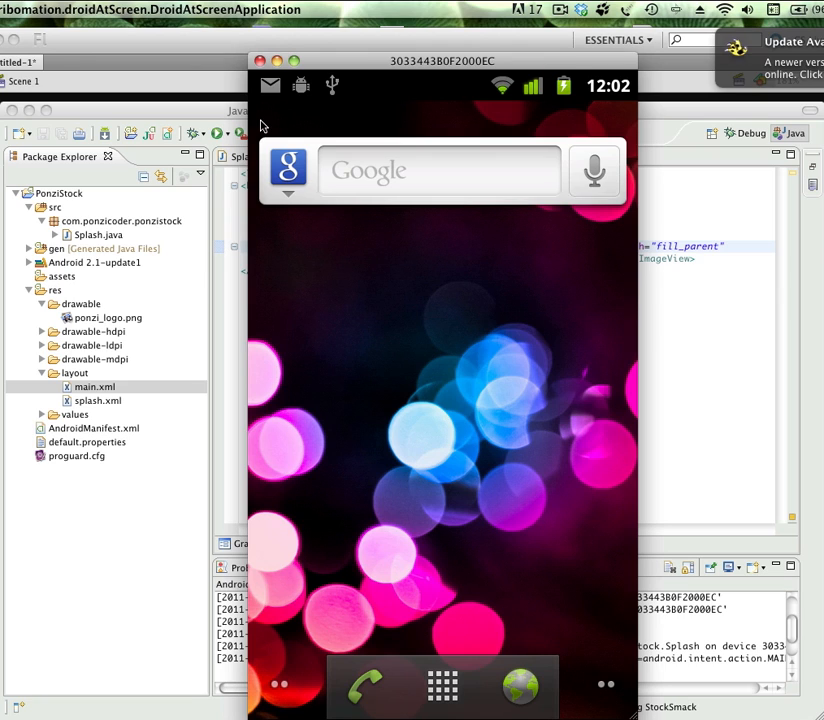
{"action": "mouse_move", "coordinate": [158, 110]}
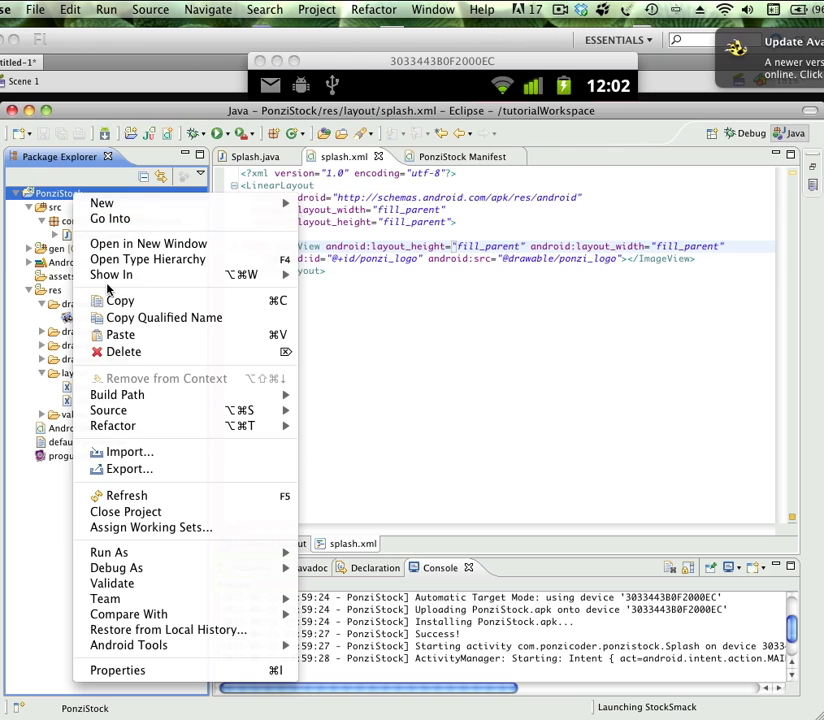
- Run PonziStock as an Android Application to show 'Hello World, Splash!'
{"action": "left_click", "coordinate": [108, 552]}
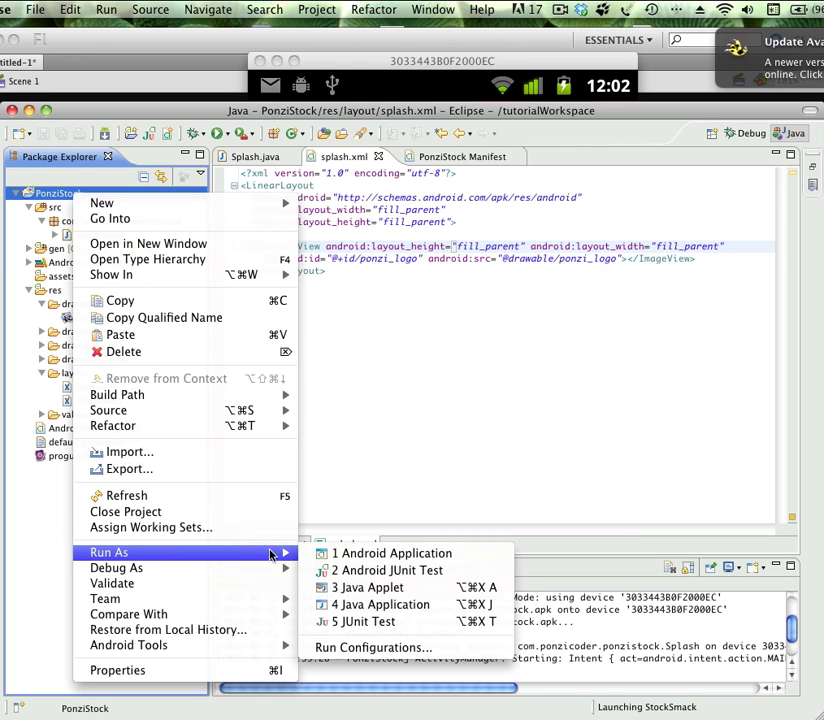
{"action": "mouse_move", "coordinate": [395, 553]}
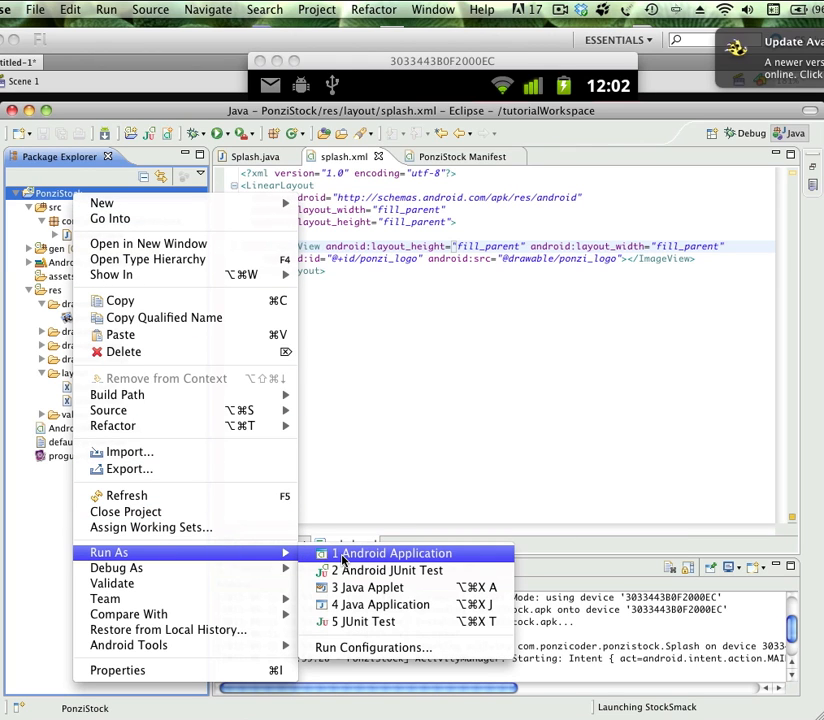
{"action": "left_click", "coordinate": [396, 553]}
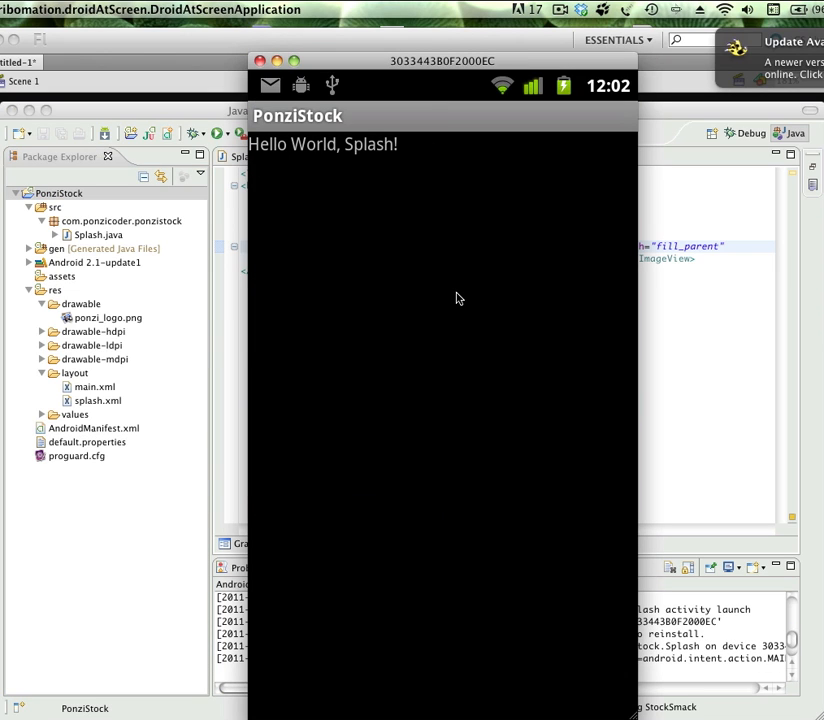
{"action": "mouse_move", "coordinate": [421, 251]}
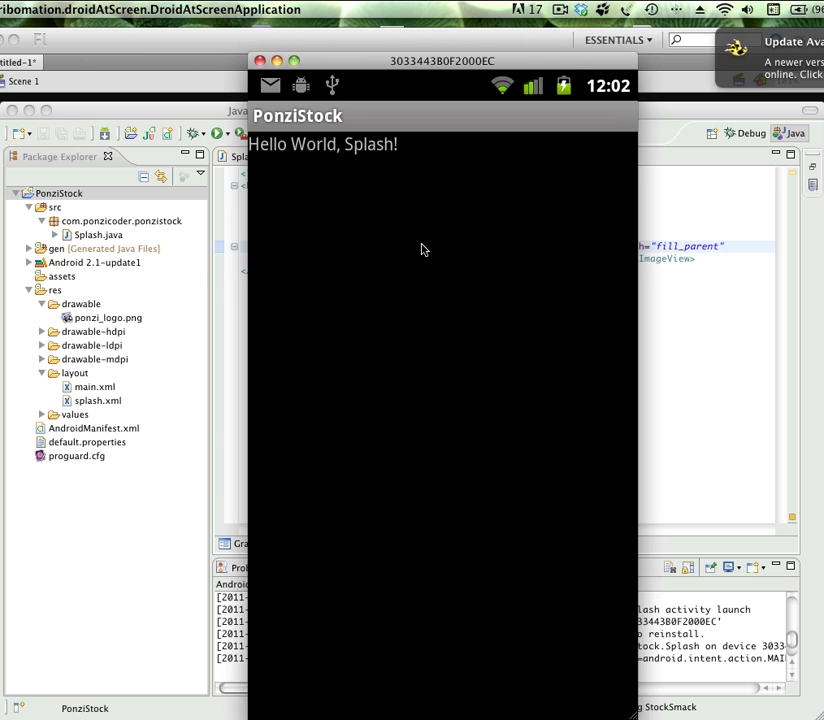
{"action": "mouse_move", "coordinate": [407, 196]}
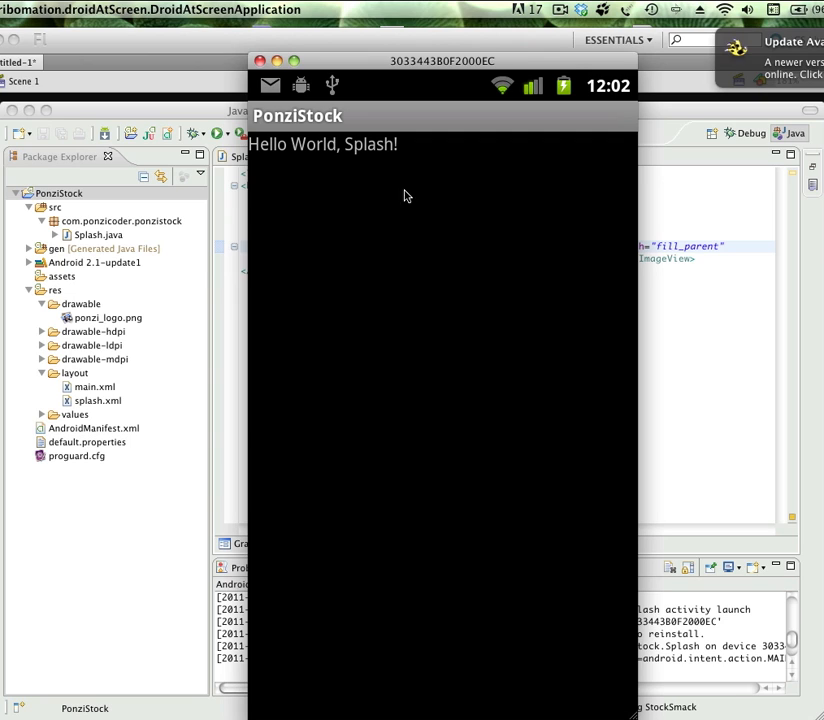
{"action": "mouse_move", "coordinate": [308, 128]}
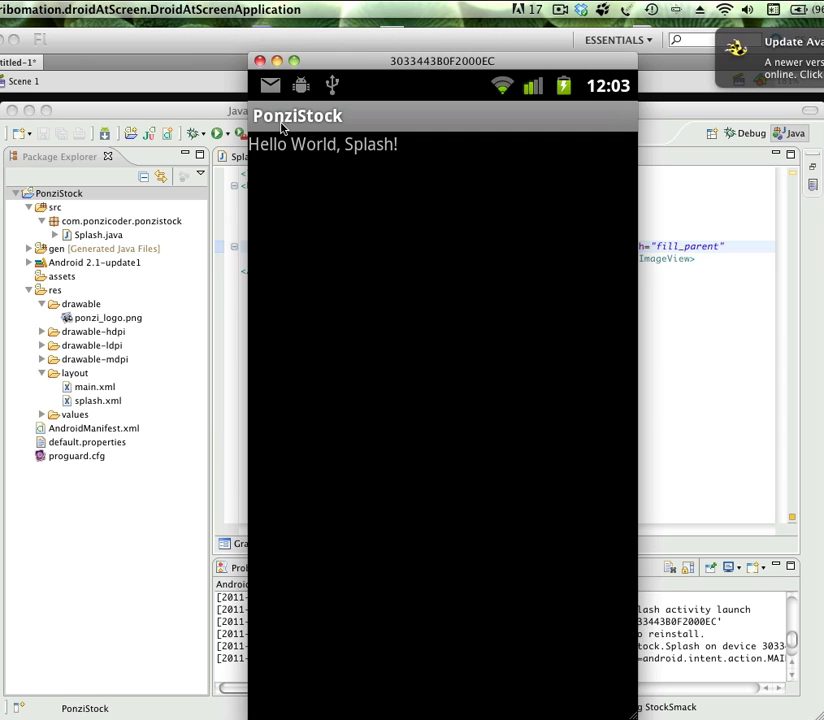
{"action": "mouse_move", "coordinate": [183, 113]}
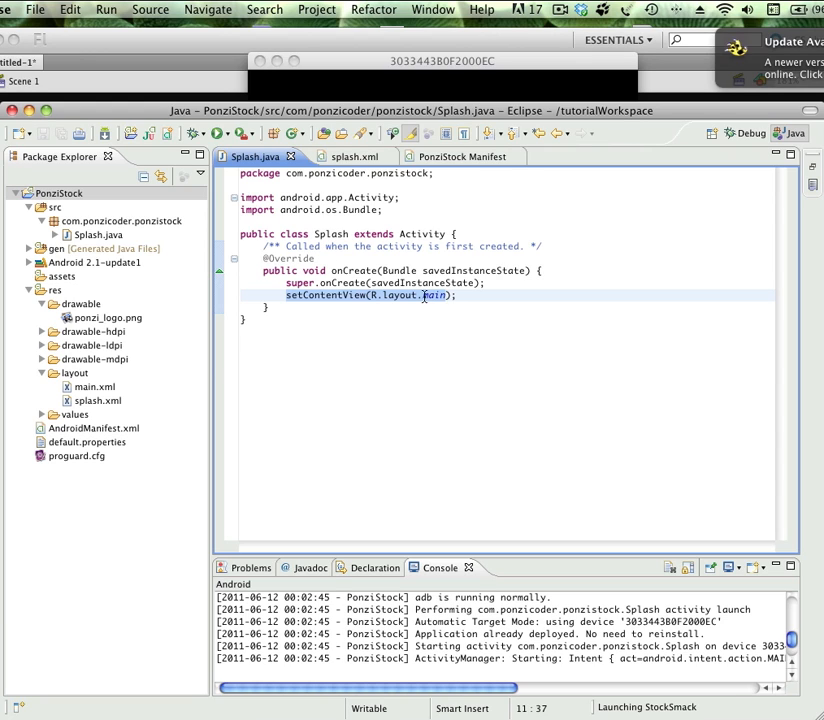
{"action": "mouse_move", "coordinate": [432, 295]}
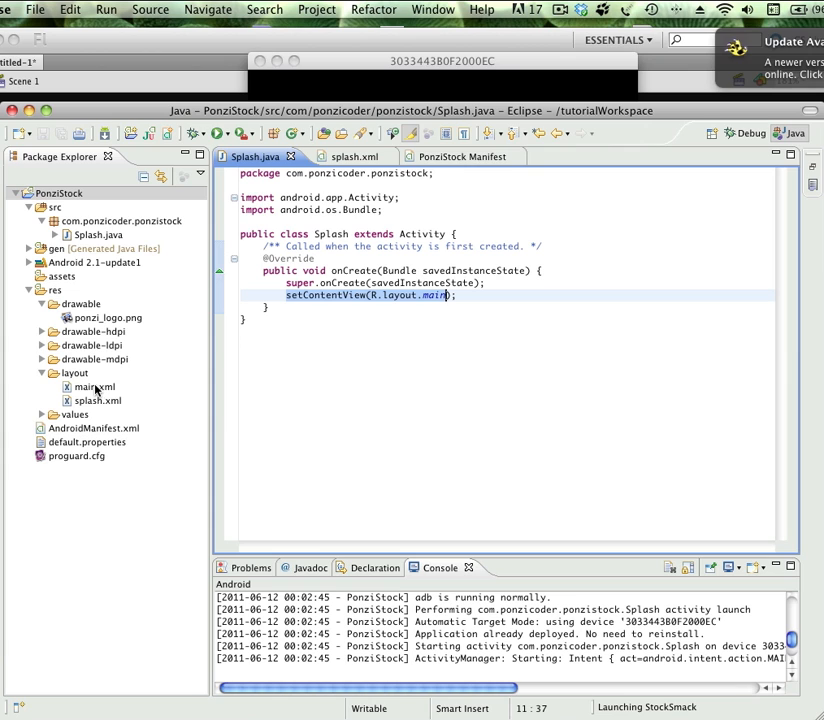
{"action": "double_click", "coordinate": [94, 386]}
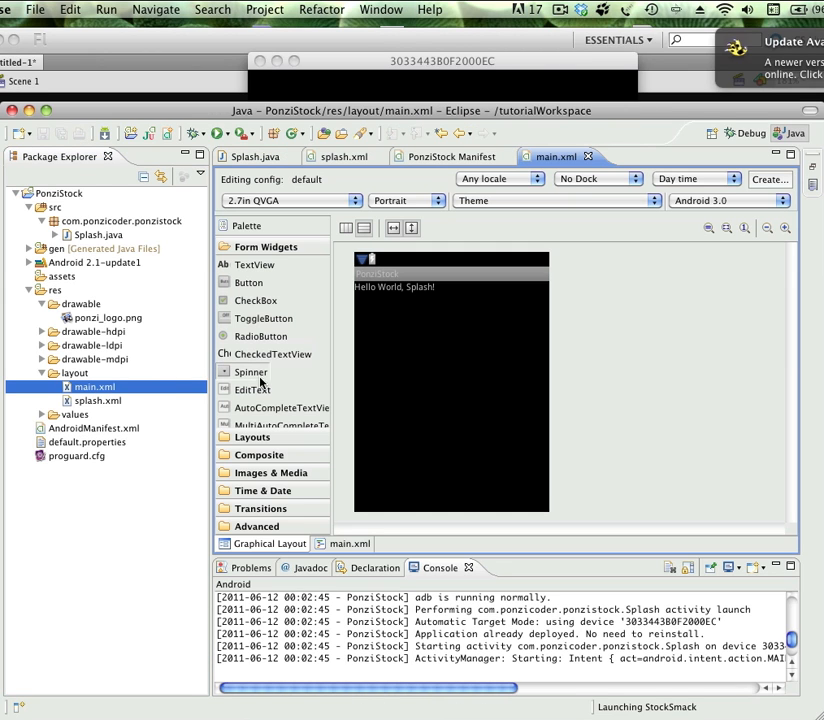
{"action": "left_click", "coordinate": [350, 543]}
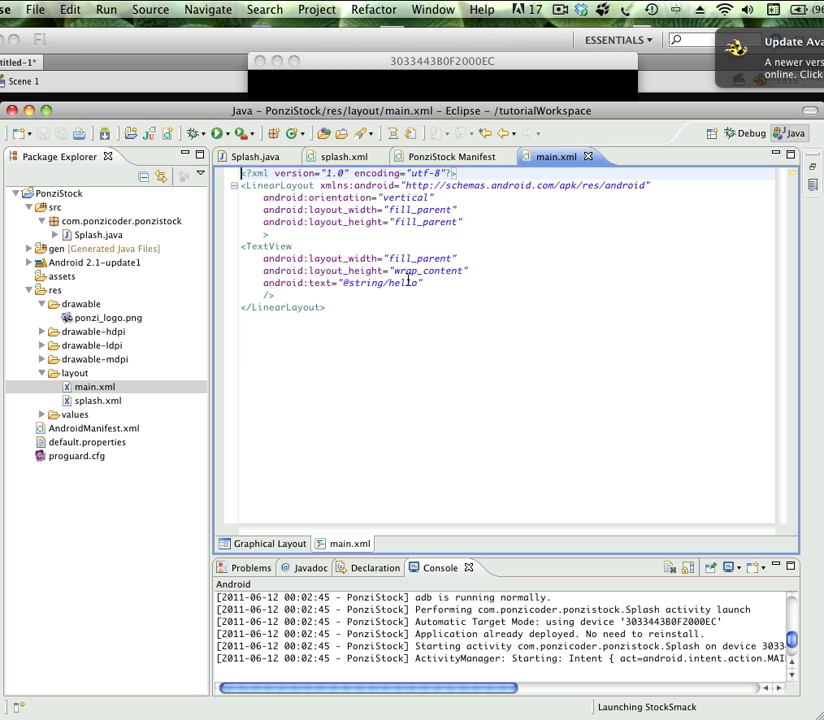
{"action": "mouse_move", "coordinate": [347, 316]}
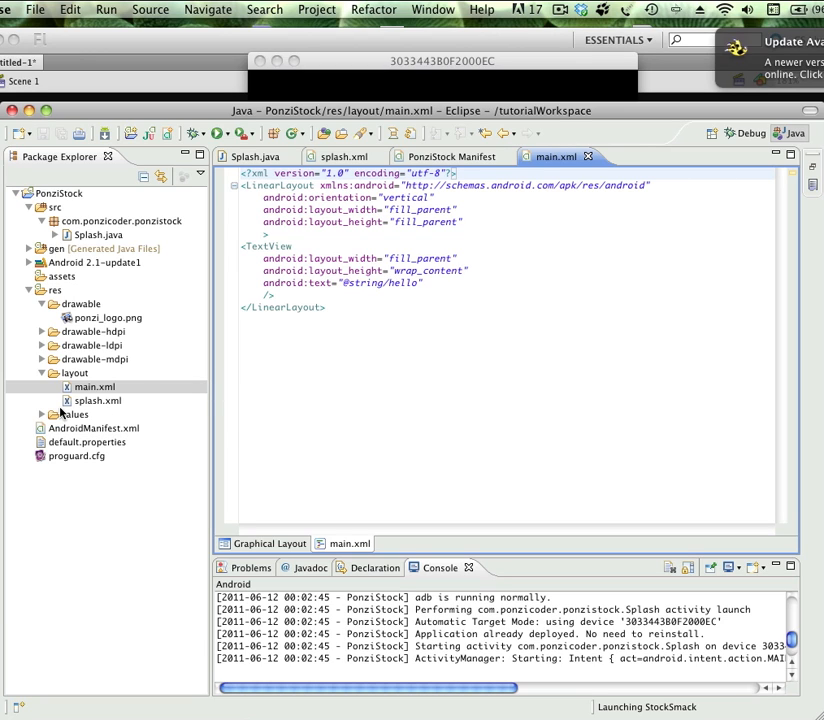
{"action": "left_click", "coordinate": [54, 414]}
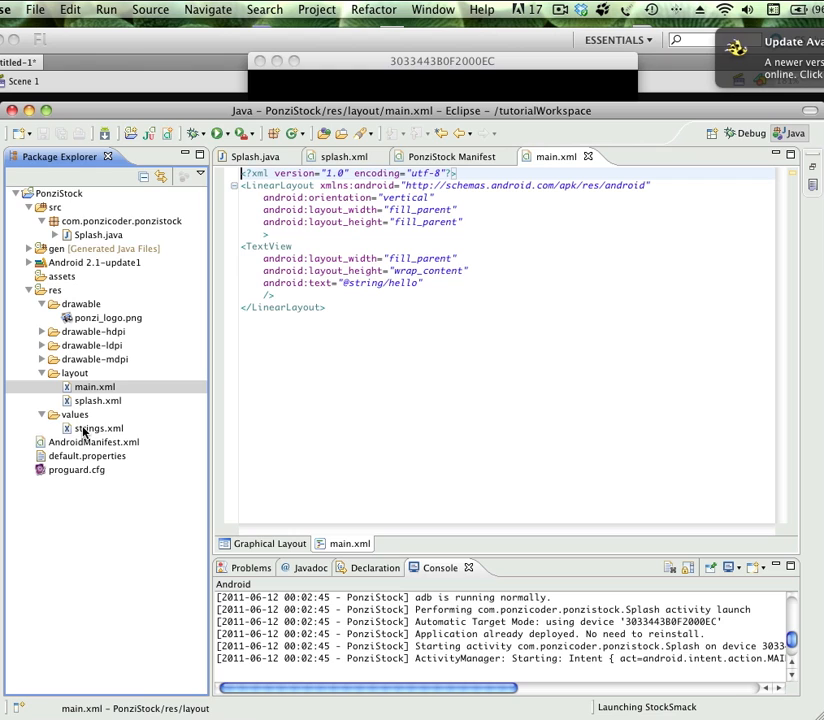
{"action": "mouse_move", "coordinate": [220, 357]}
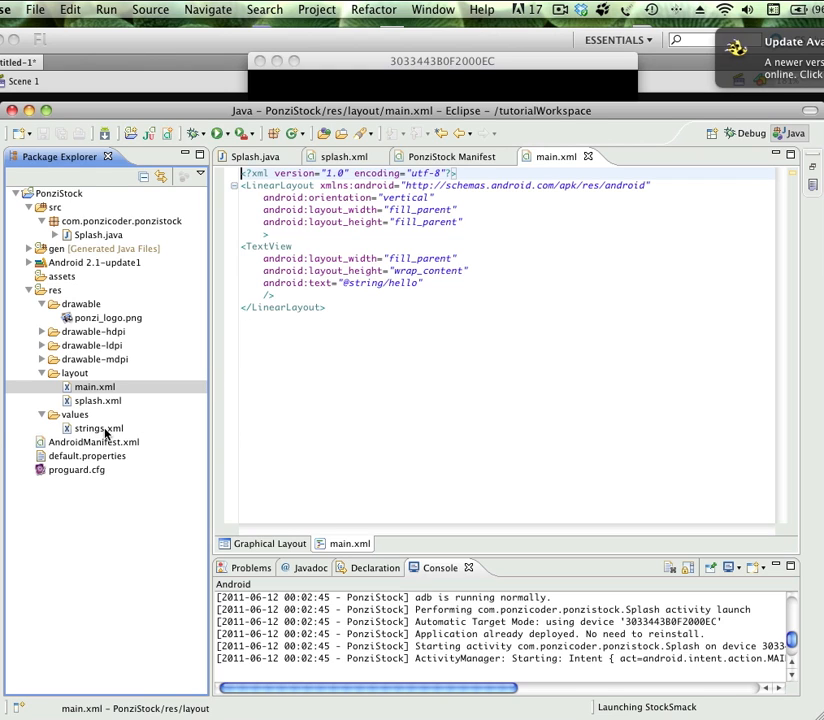
{"action": "left_click", "coordinate": [97, 428]}
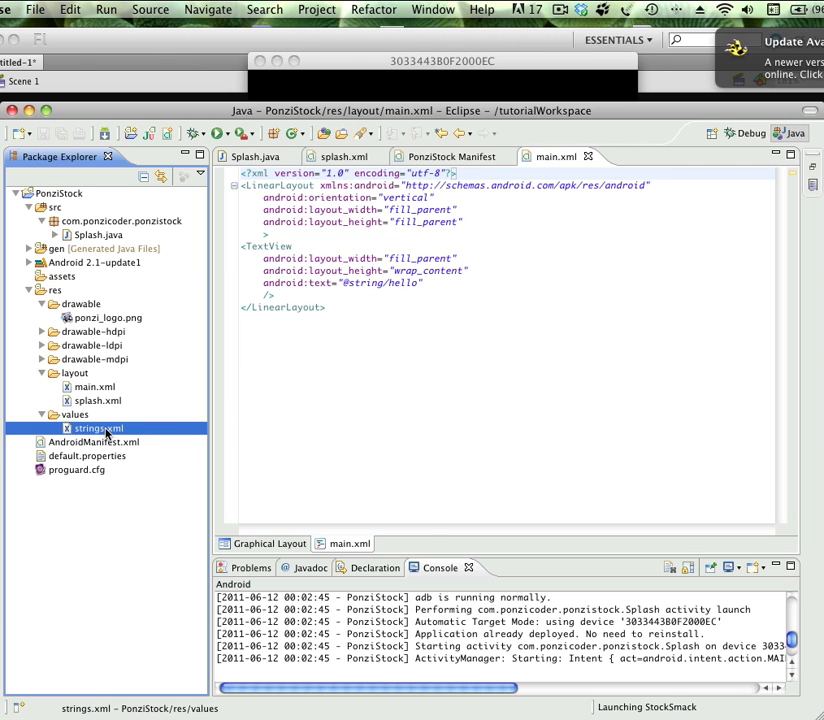
- View strings.xml as raw XML, showing hello and app_name PonziStock, then select main.xml
{"action": "double_click", "coordinate": [95, 428]}
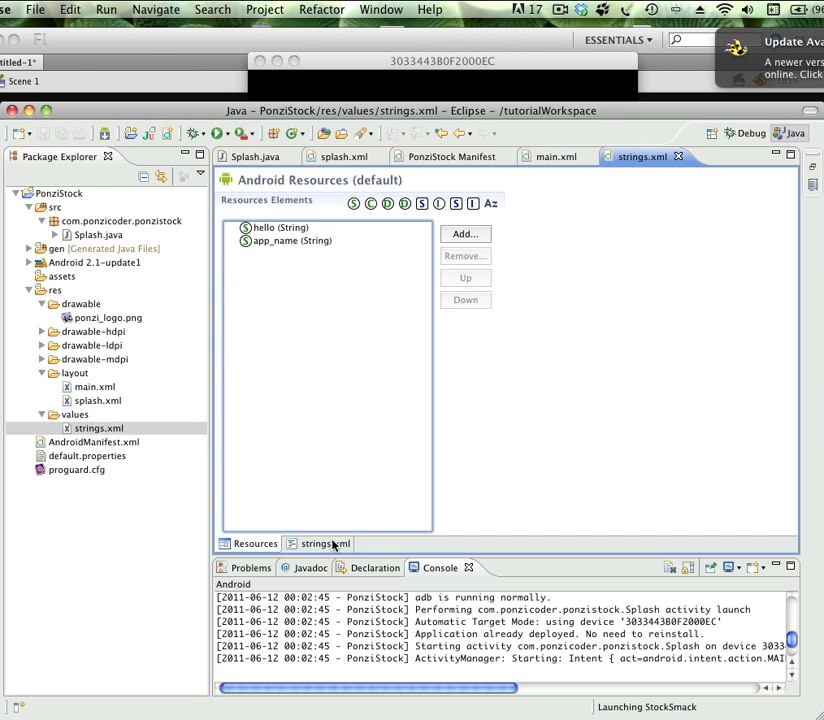
{"action": "left_click", "coordinate": [322, 543]}
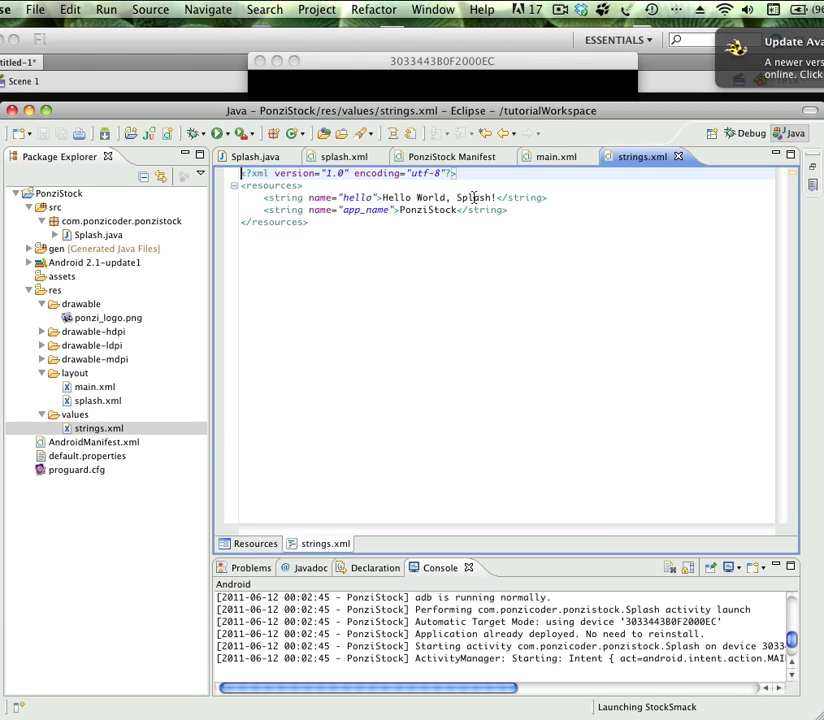
{"action": "mouse_move", "coordinate": [135, 443]}
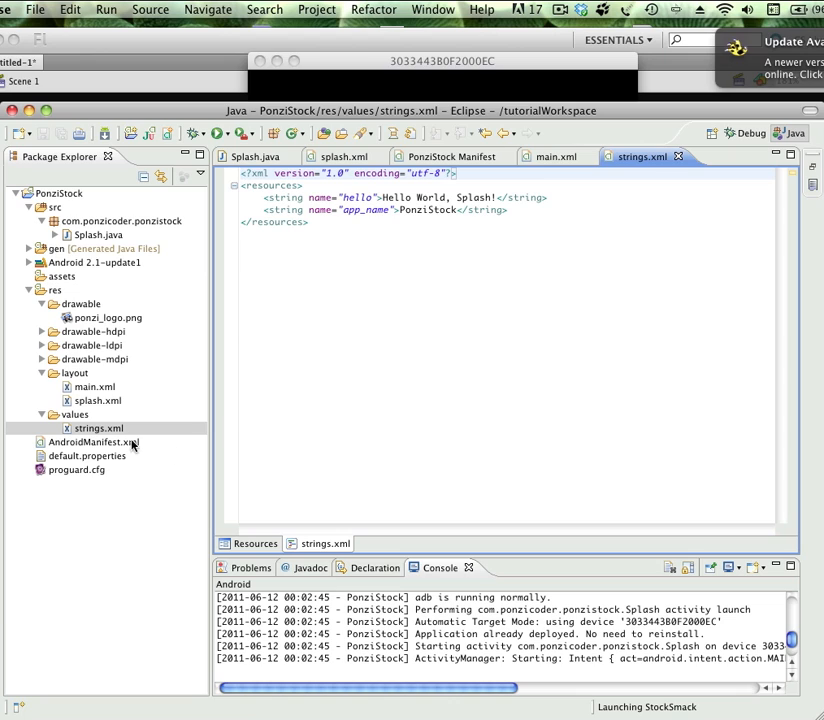
{"action": "mouse_move", "coordinate": [120, 428]}
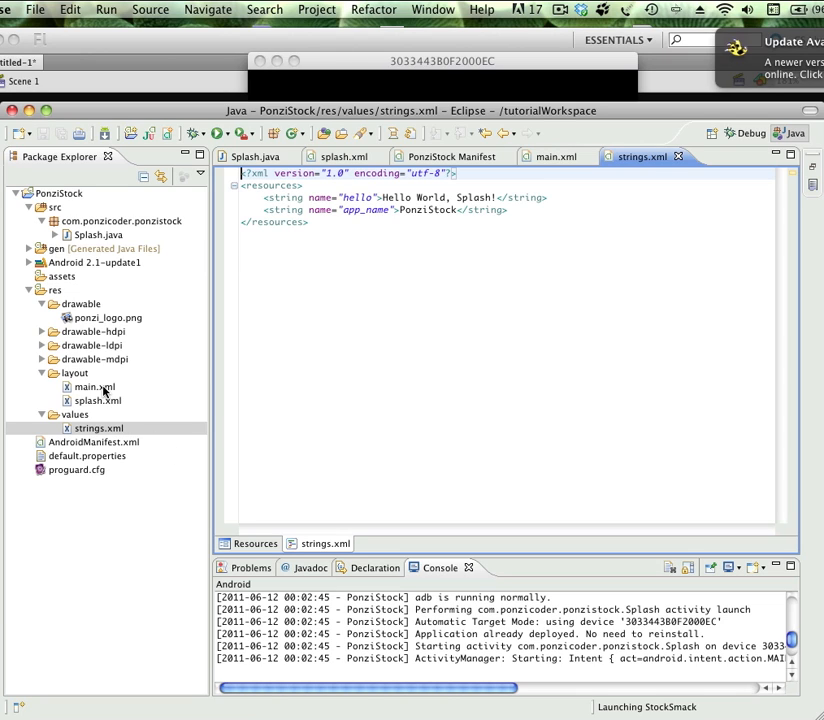
{"action": "left_click", "coordinate": [94, 387]}
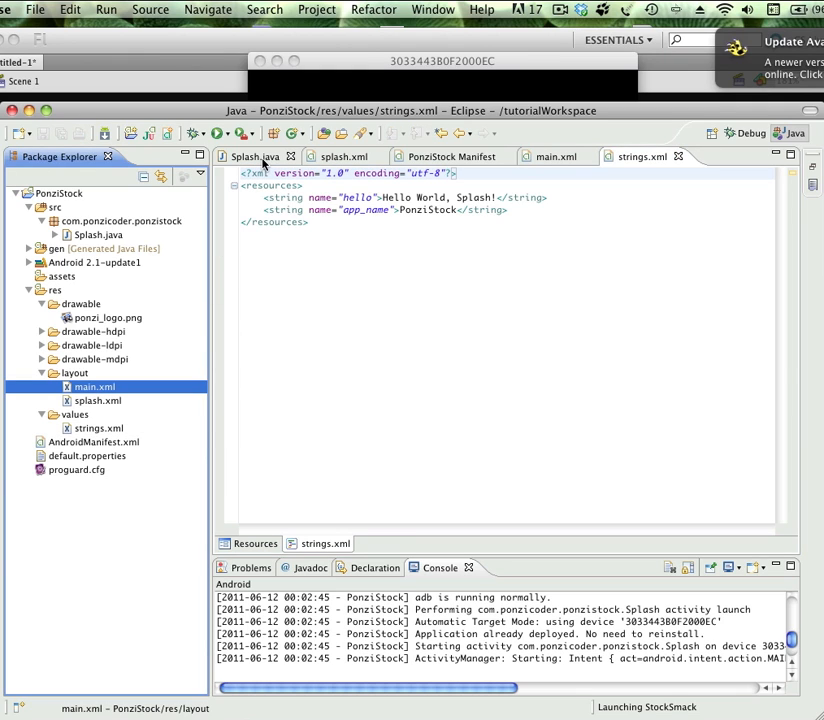
- In Splash.java, change setContentView(R.layout.main) to R.layout.splash
{"action": "left_click", "coordinate": [252, 156]}
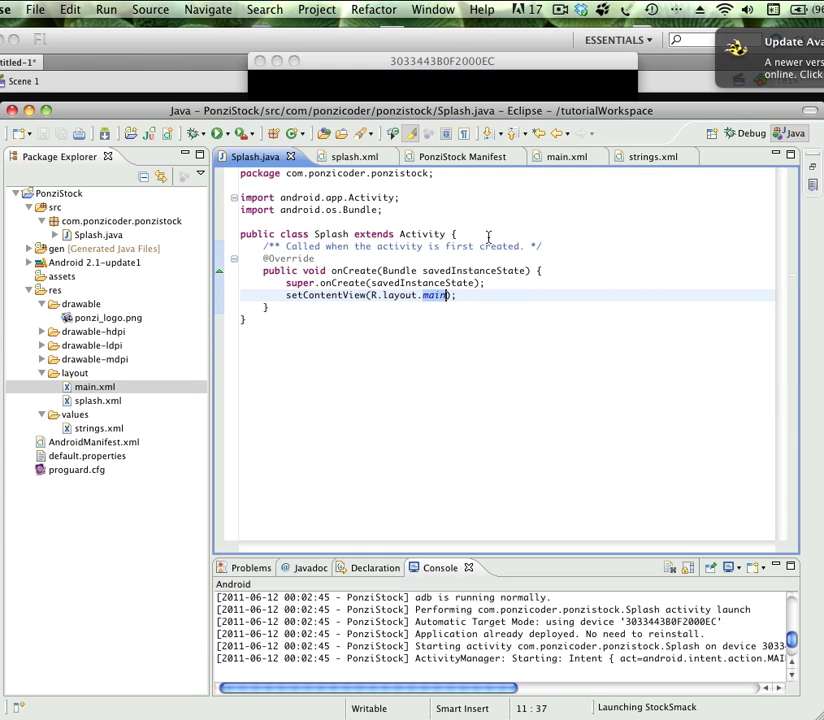
{"action": "type", "text": "splash"}
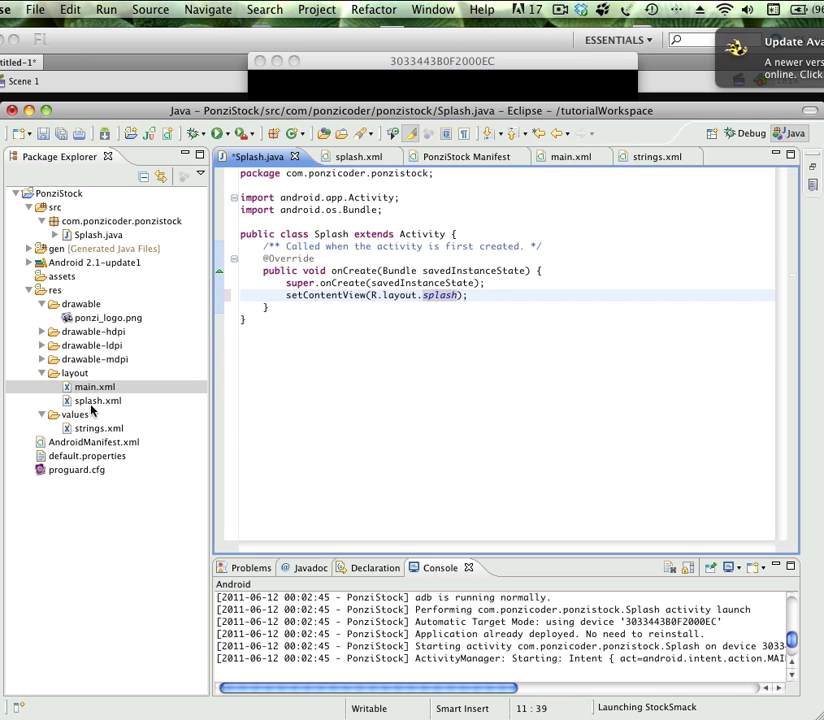
{"action": "mouse_move", "coordinate": [225, 362]}
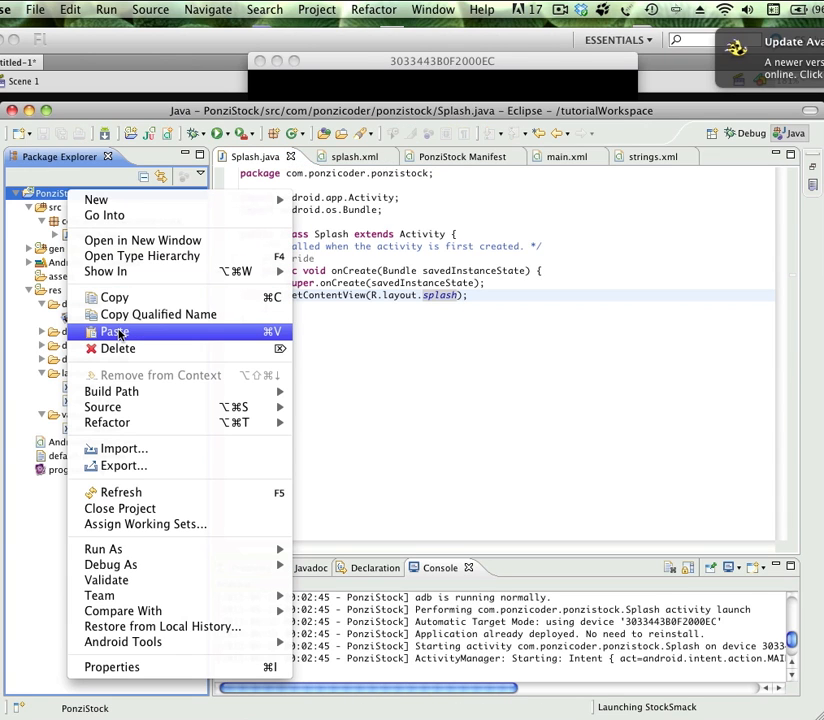
{"action": "mouse_move", "coordinate": [103, 549]}
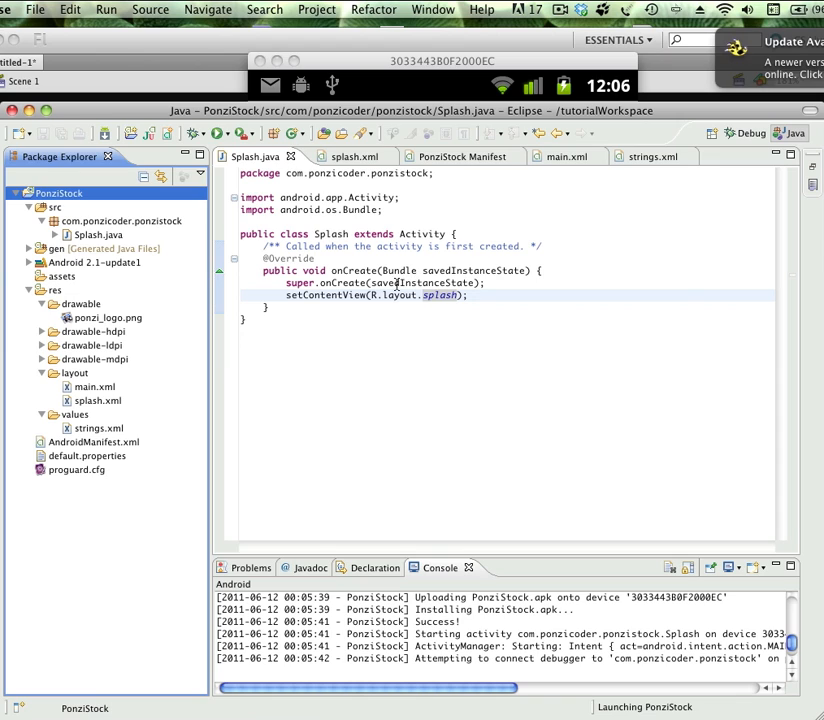
{"action": "left_click", "coordinate": [390, 283]}
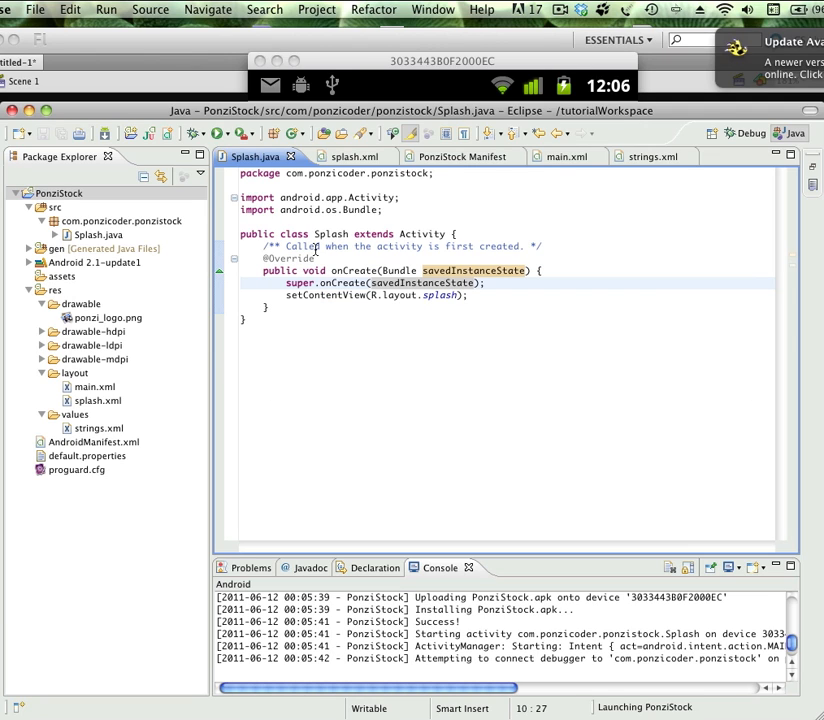
{"action": "mouse_move", "coordinate": [340, 231]}
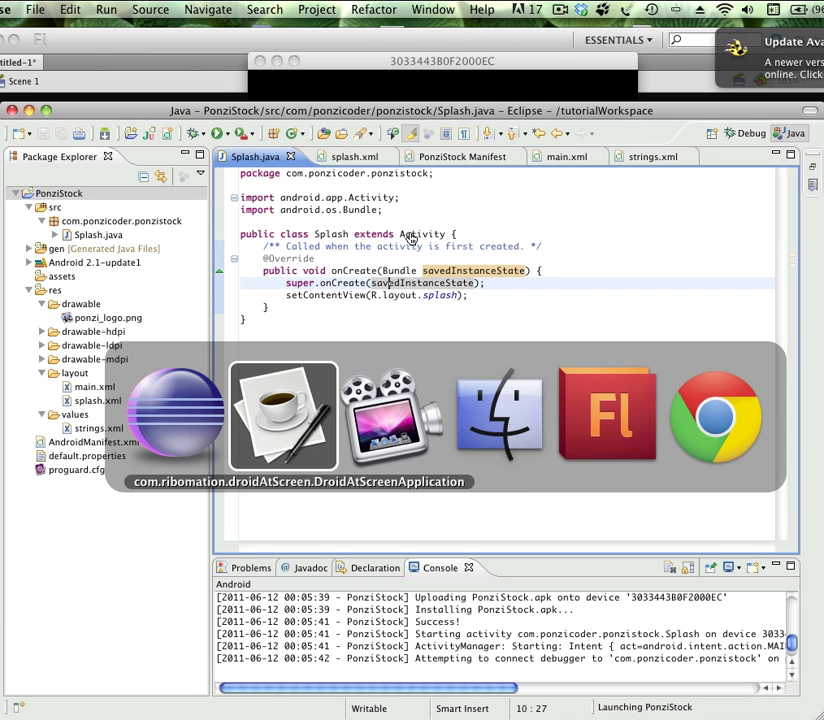
- Switch to Adobe Flash to view the Splash-to-Main activity sketch
{"action": "left_click", "coordinate": [605, 417]}
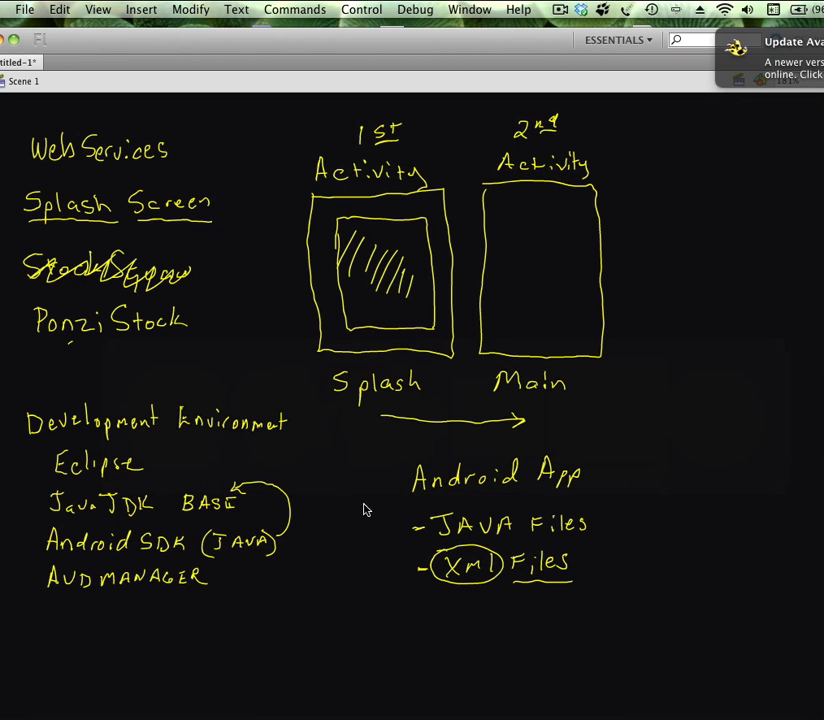
{"action": "mouse_move", "coordinate": [137, 521]}
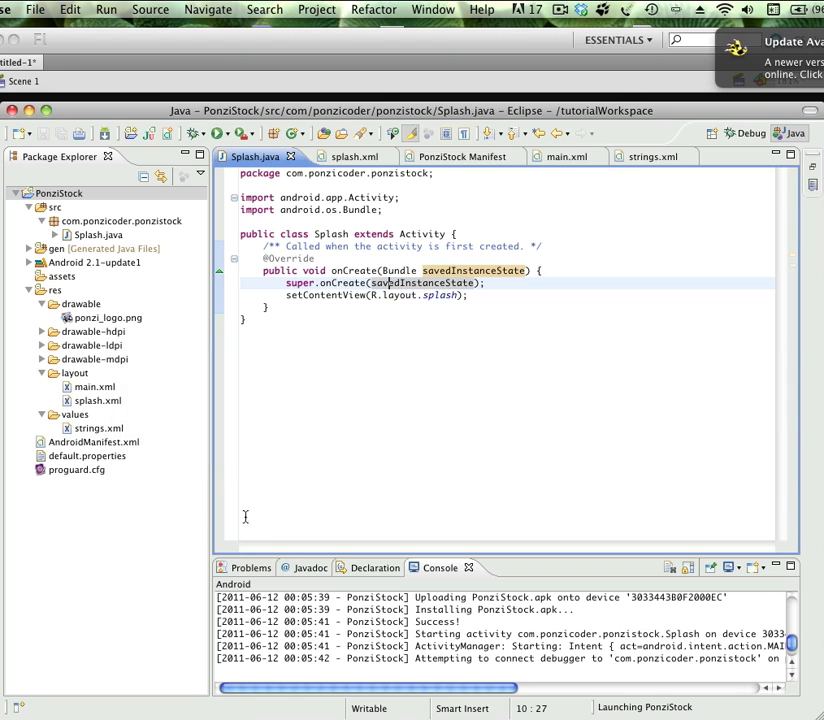
{"action": "mouse_move", "coordinate": [408, 241]}
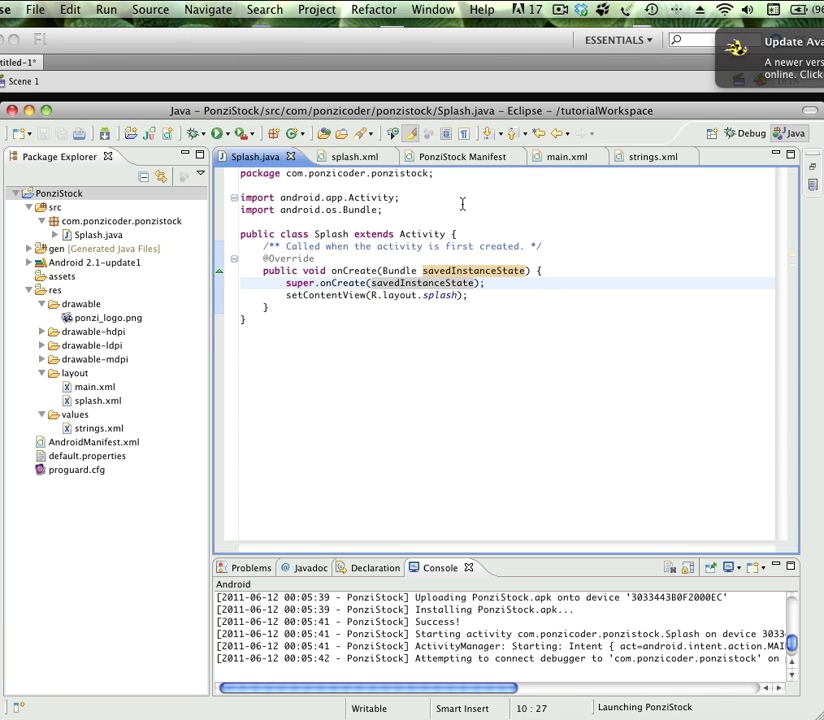
{"action": "mouse_move", "coordinate": [363, 238]}
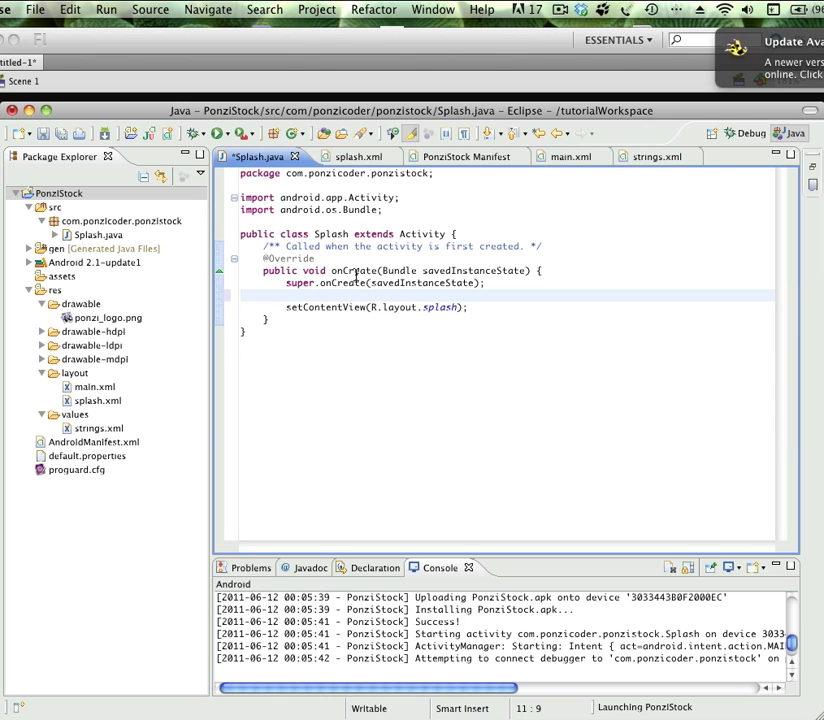
{"action": "mouse_move", "coordinate": [352, 270]}
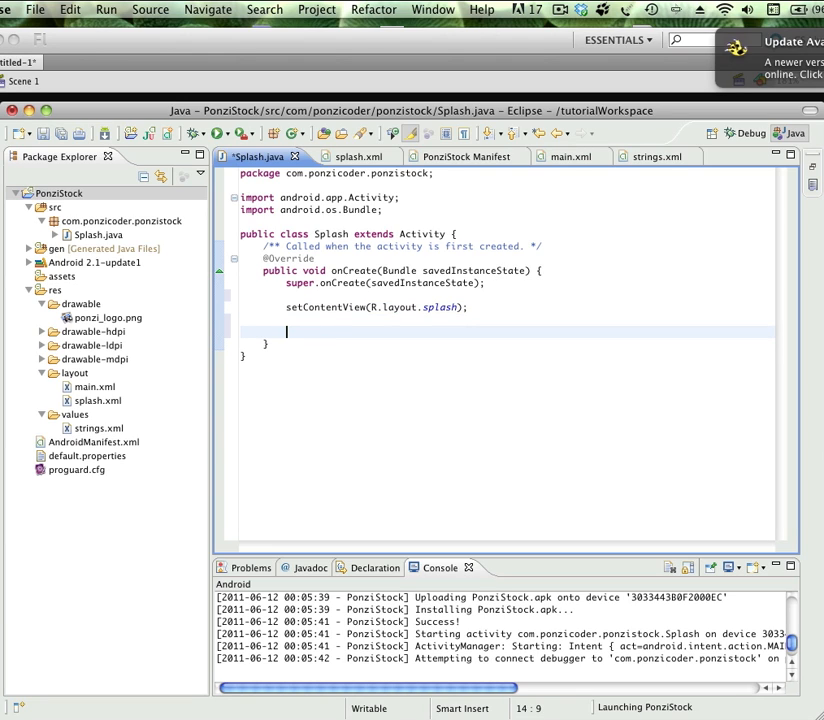
- Type 'Handler x = new Handler();' below setContentView and start a new line
{"action": "type", "text": "Handler"}
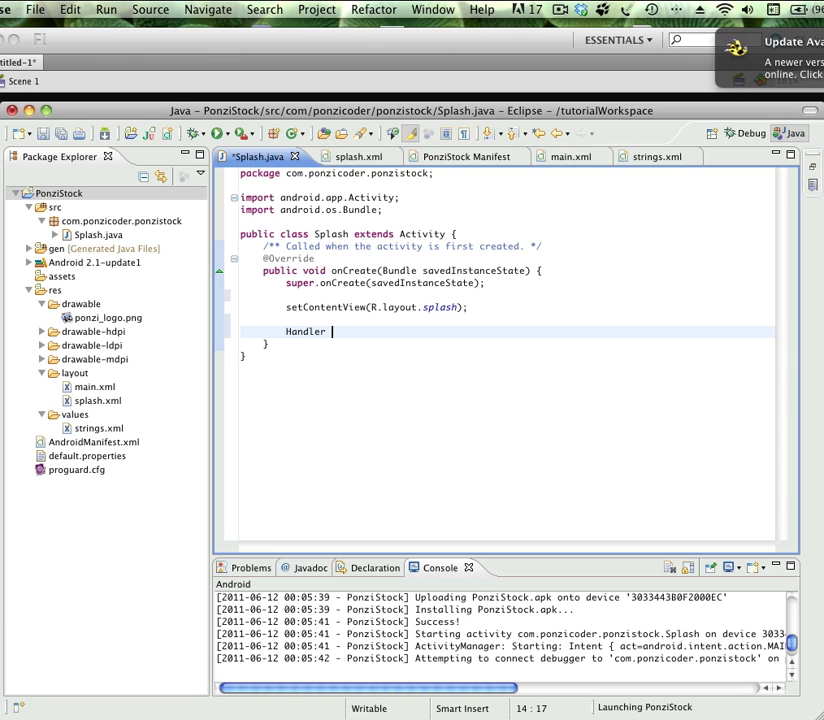
{"action": "type", "text": "x"}
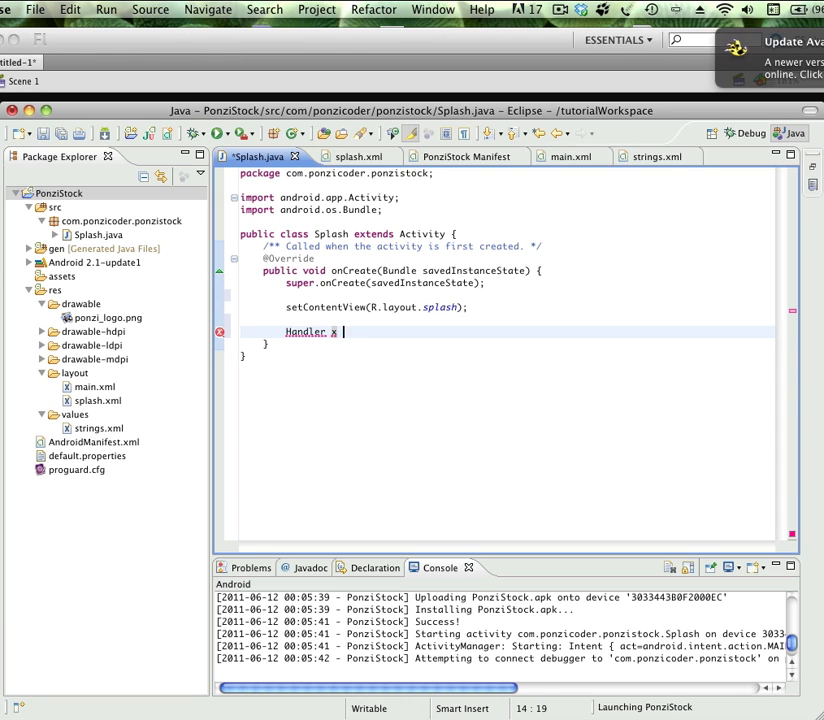
{"action": "type", "text": "= new"}
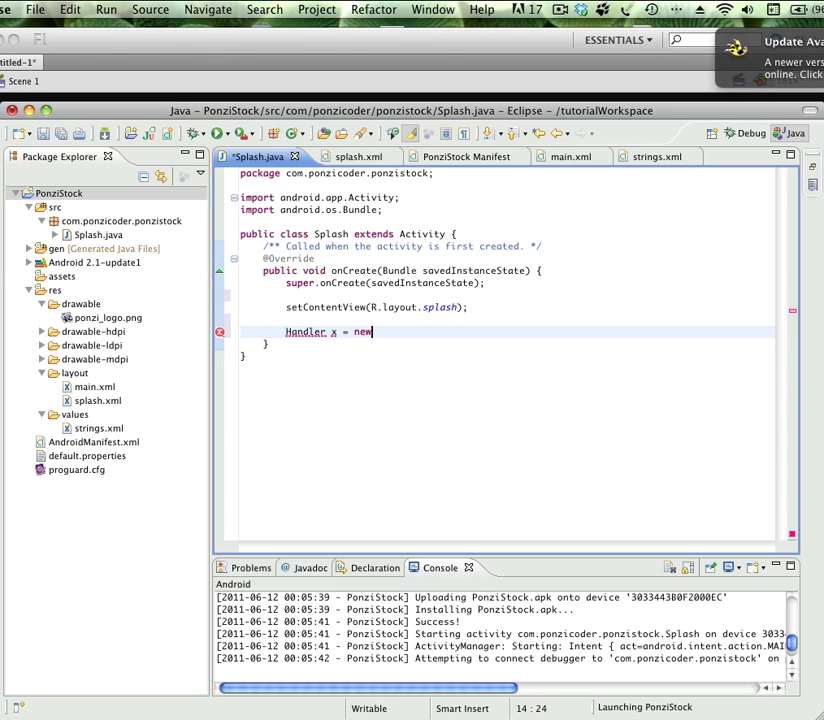
{"action": "type", "text": "Handler"}
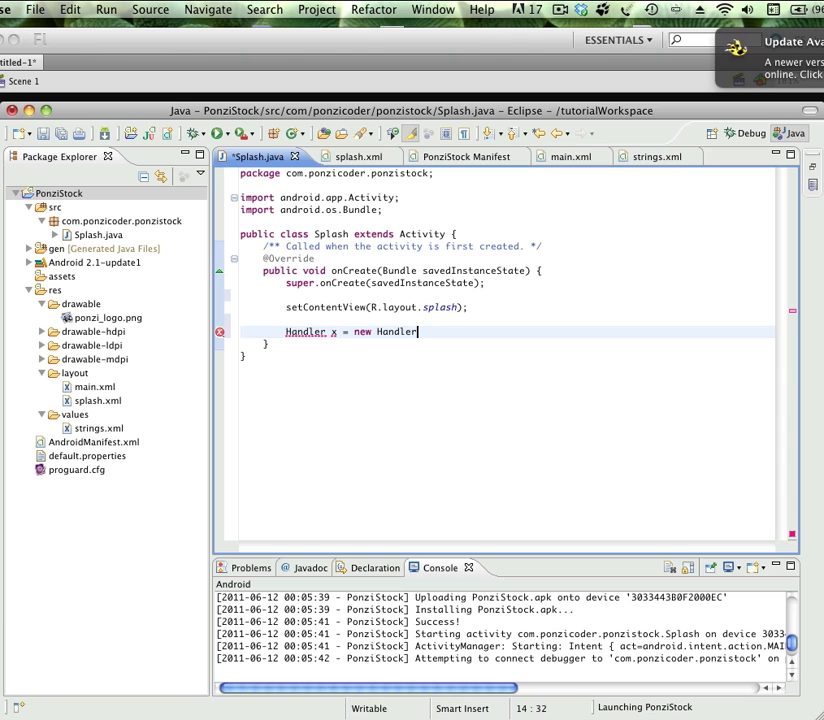
{"action": "type", "text": "();"}
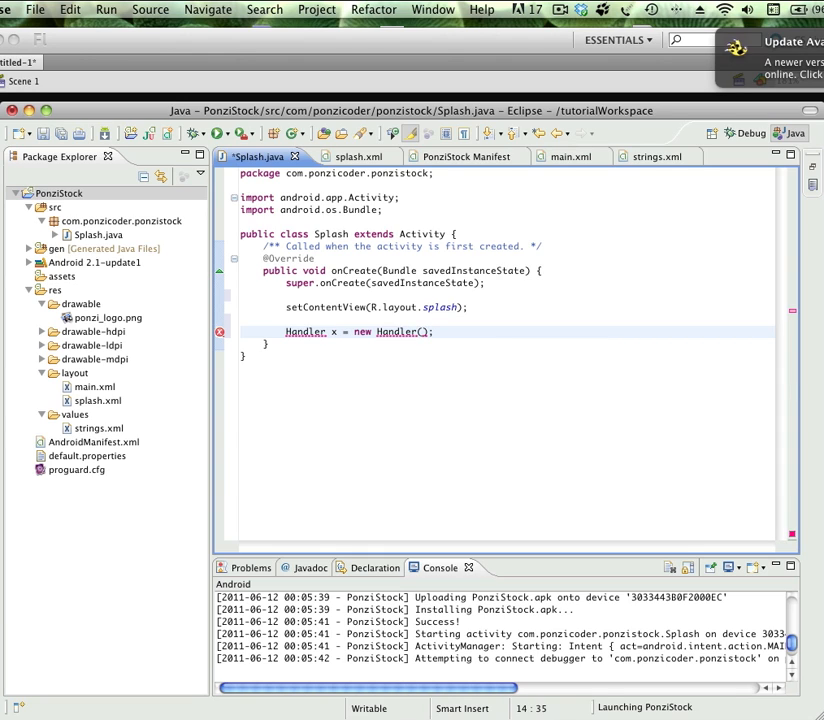
{"action": "key", "text": "Return"}
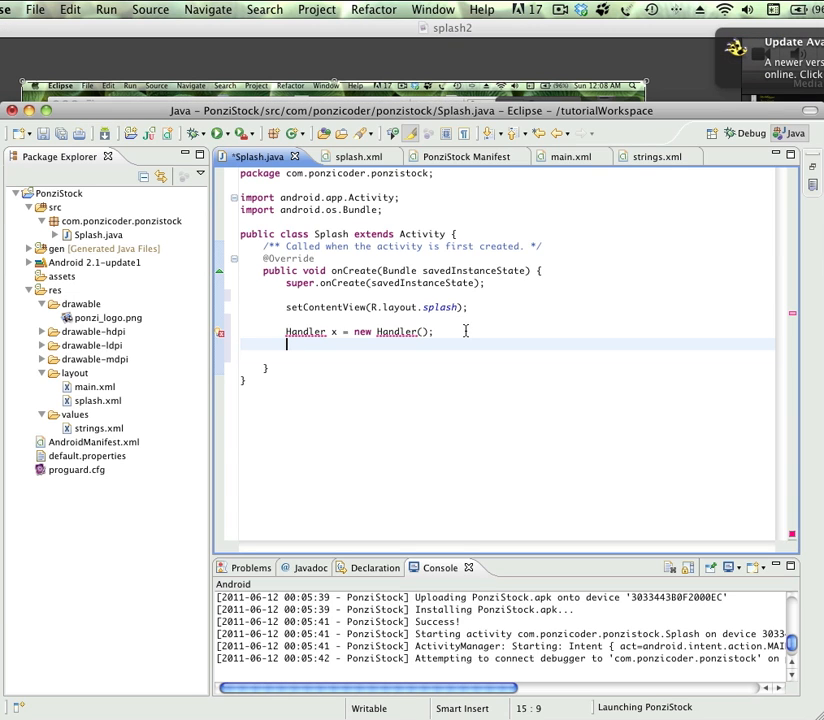
{"action": "mouse_move", "coordinate": [313, 337]}
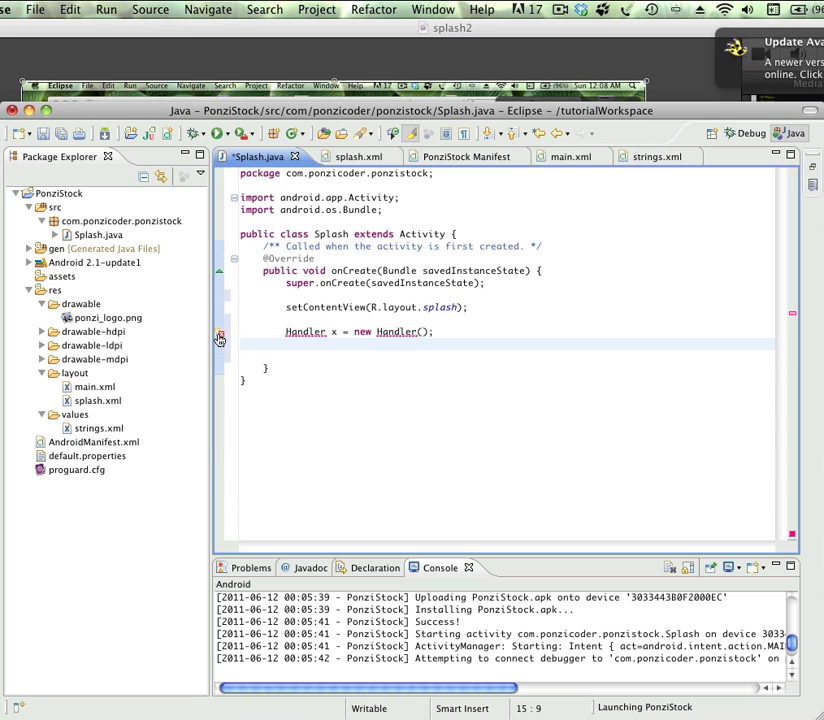
{"action": "mouse_move", "coordinate": [219, 336]}
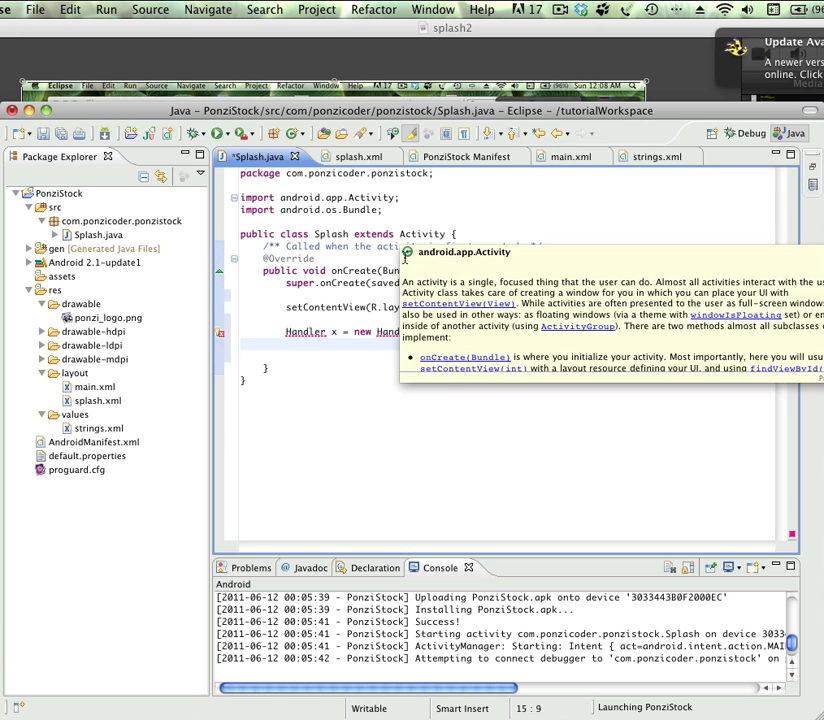
{"action": "mouse_move", "coordinate": [330, 307]}
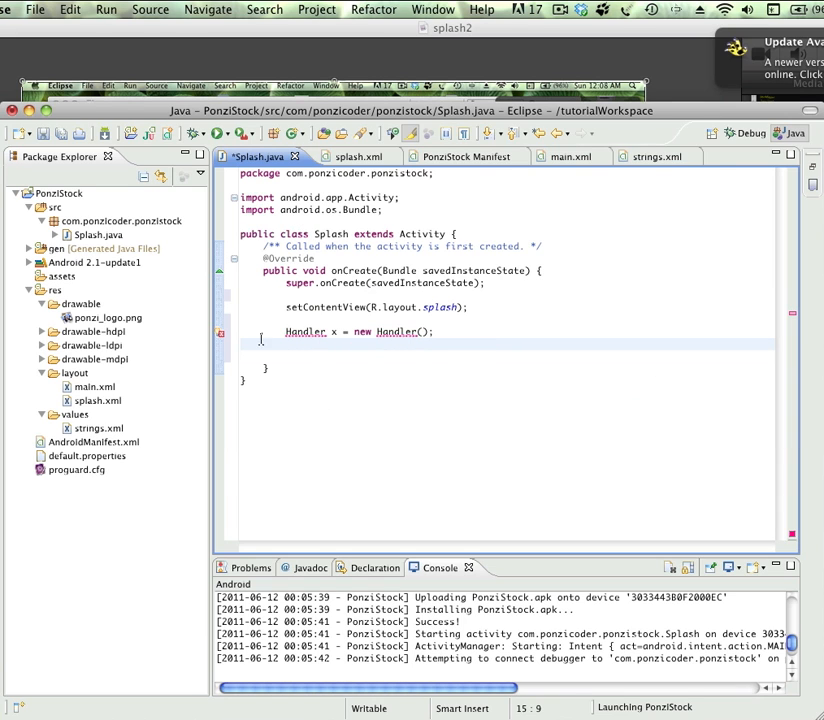
- Import android.os.Handler via the quick fix on the Handler error
{"action": "left_click", "coordinate": [294, 343]}
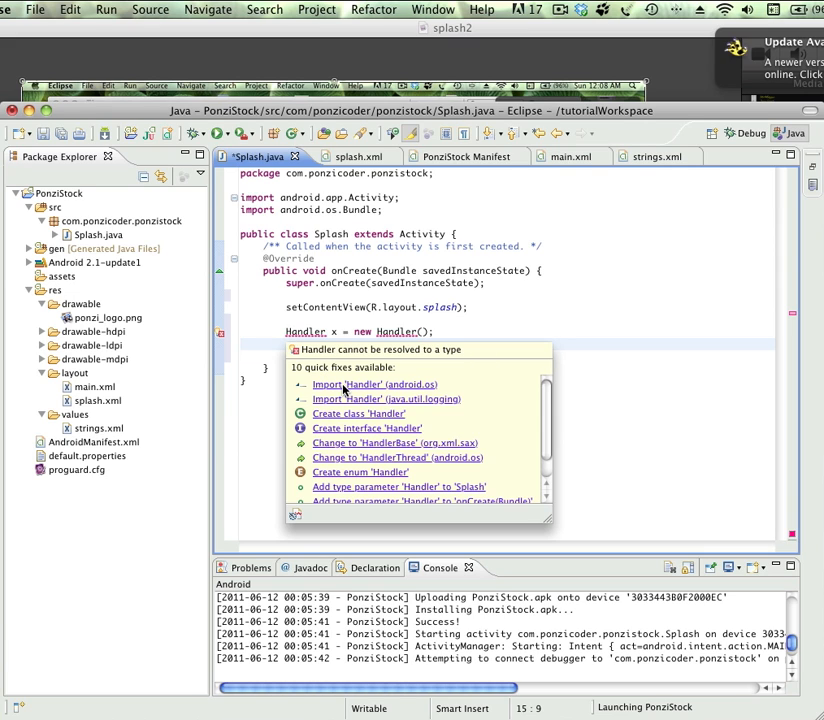
{"action": "left_click", "coordinate": [375, 384]}
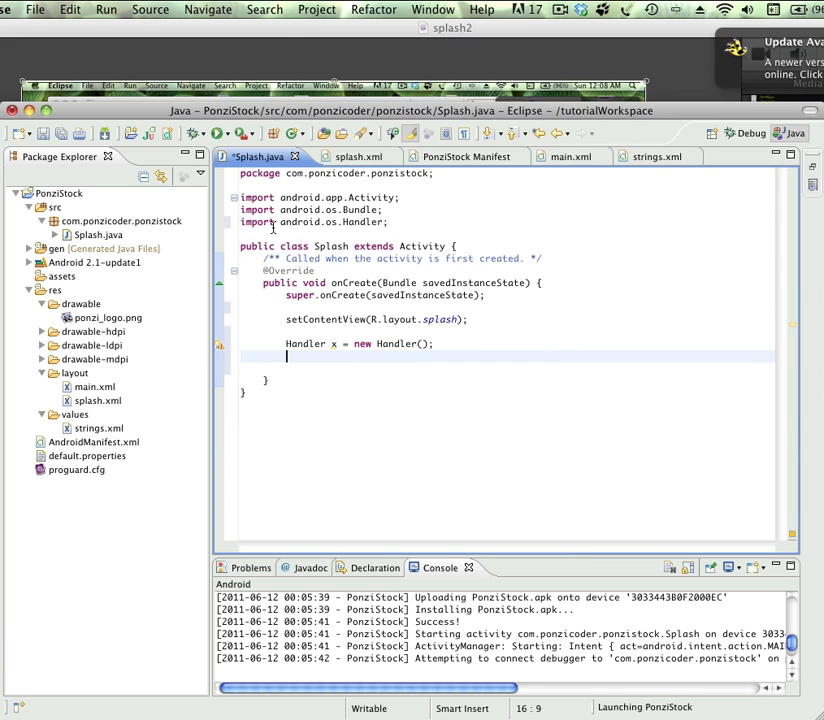
{"action": "mouse_move", "coordinate": [326, 271]}
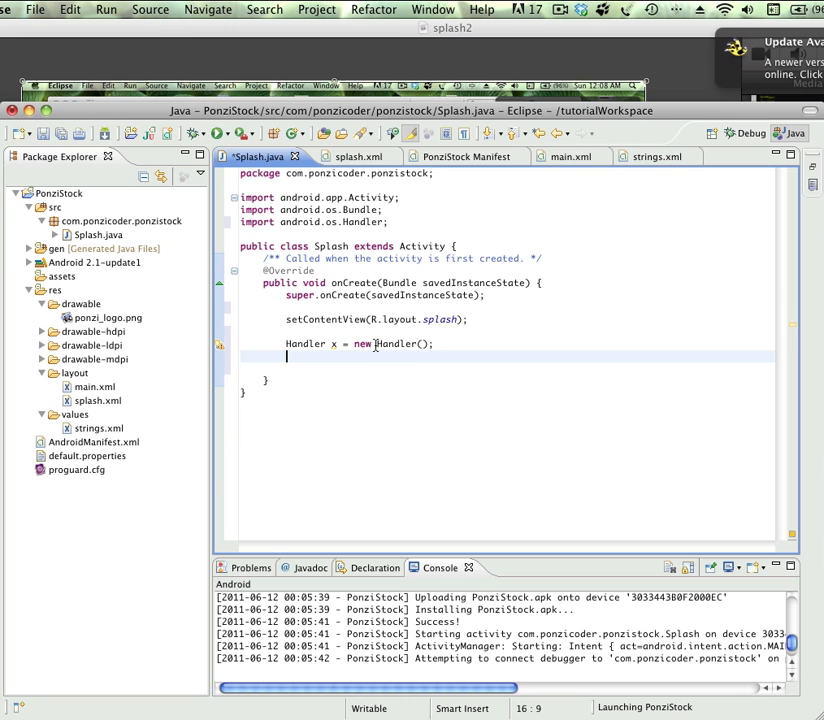
{"action": "mouse_move", "coordinate": [394, 335]}
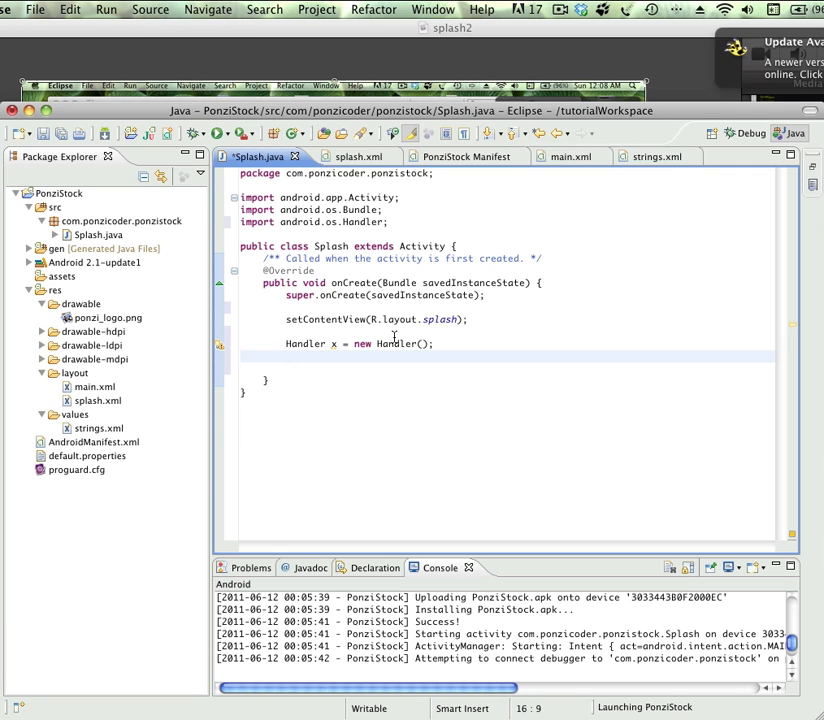
- Add 'x.postDelayed(new SplashHandler(), 2000);' to onCreate
{"action": "type", "text": "x"}
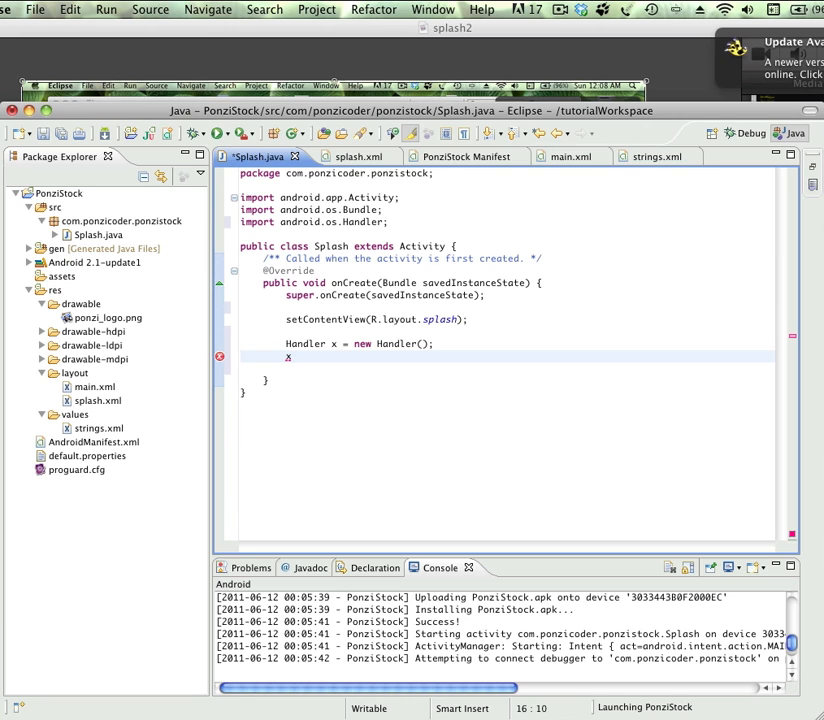
{"action": "type", "text": "."}
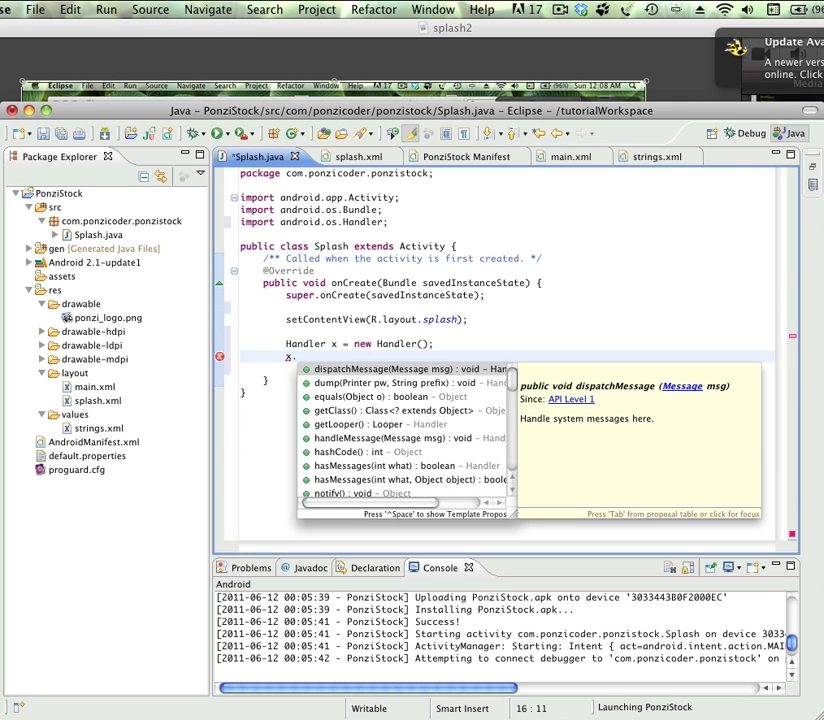
{"action": "type", "text": "pos"}
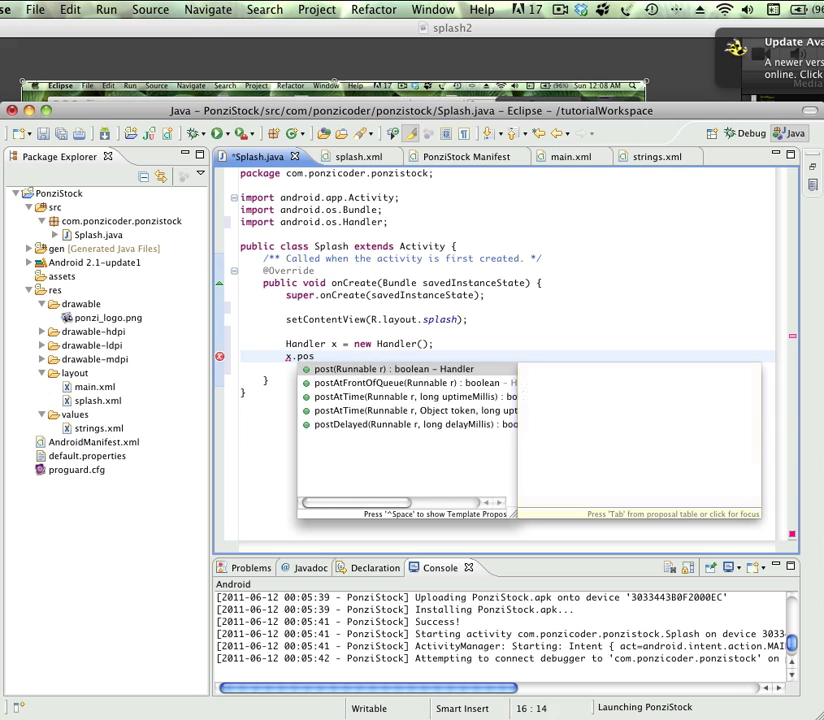
{"action": "type", "text": "del"}
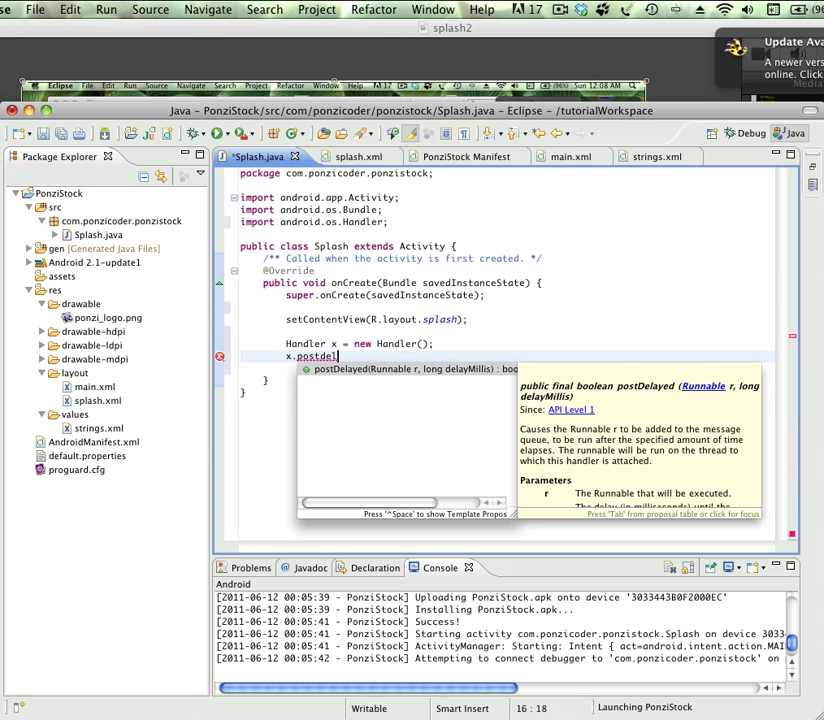
{"action": "mouse_move", "coordinate": [408, 374]}
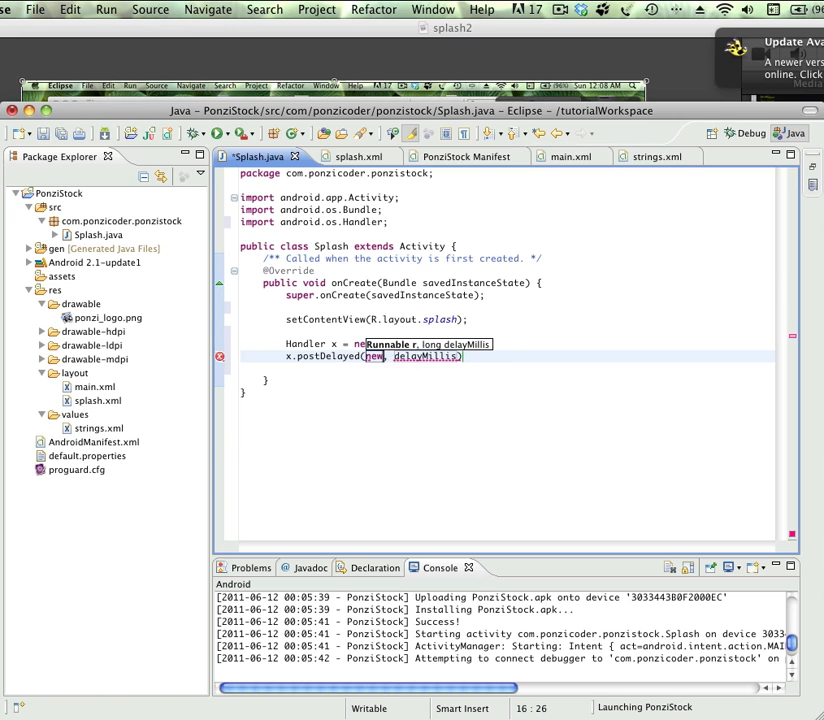
{"action": "type", "text": "SplashHandler("}
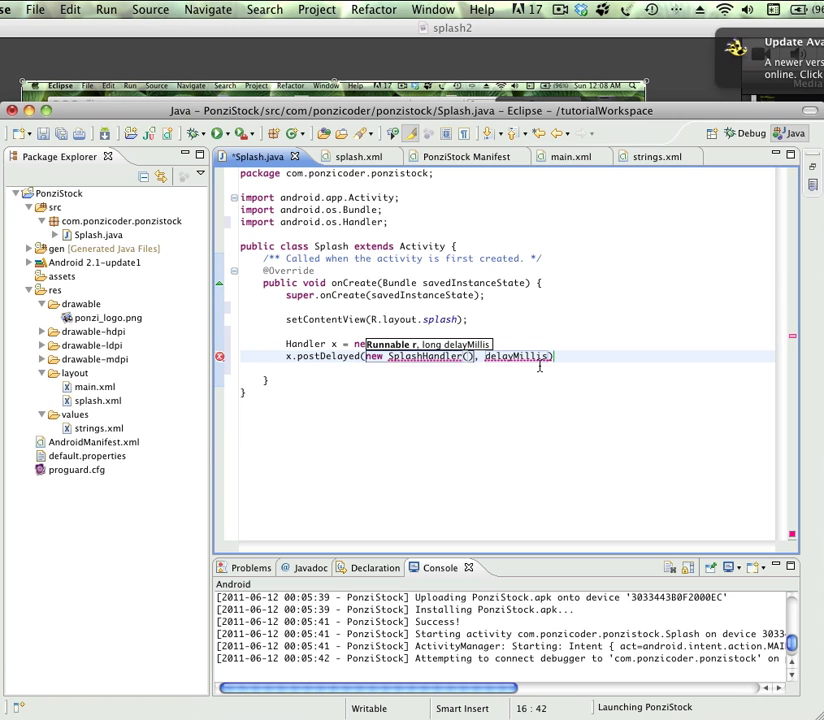
{"action": "type", "text": "2"}
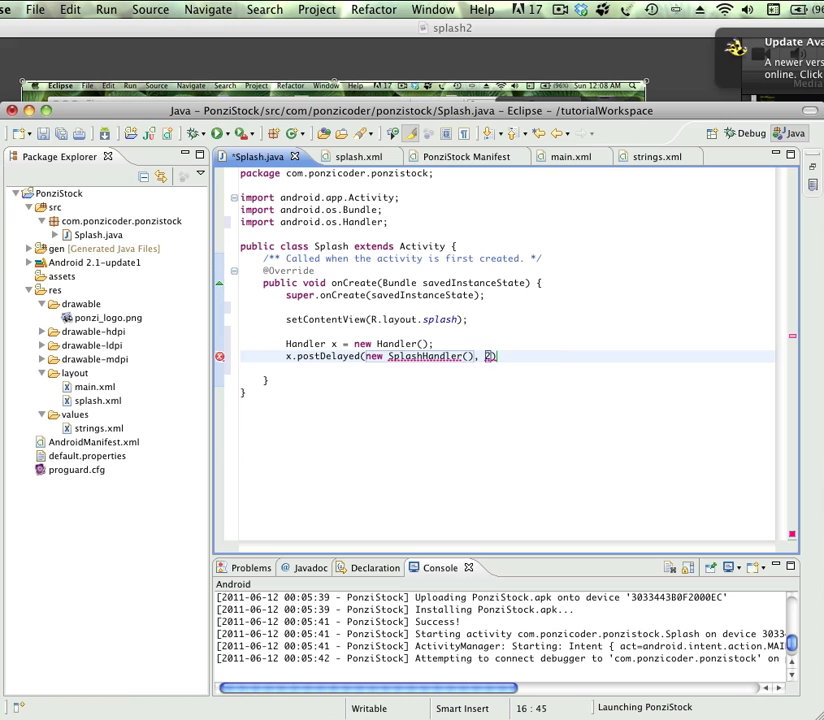
{"action": "type", "text": "000"}
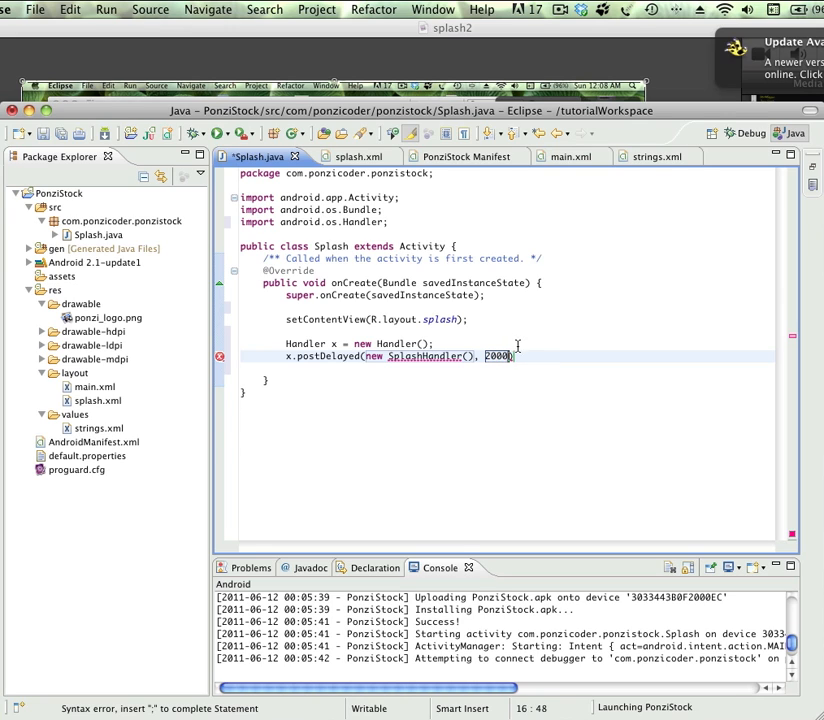
{"action": "type", "text": ";"}
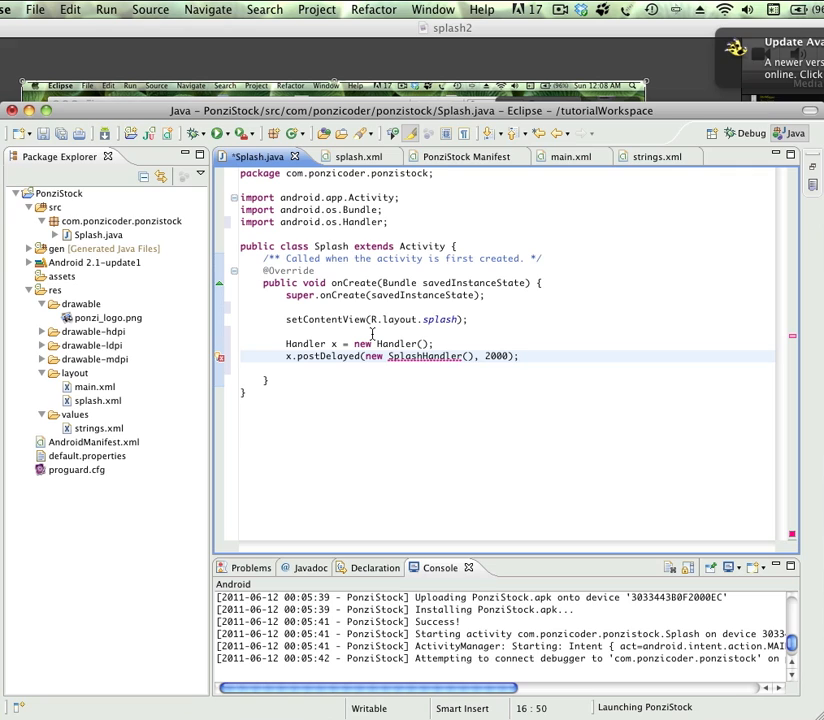
{"action": "left_click", "coordinate": [518, 356]}
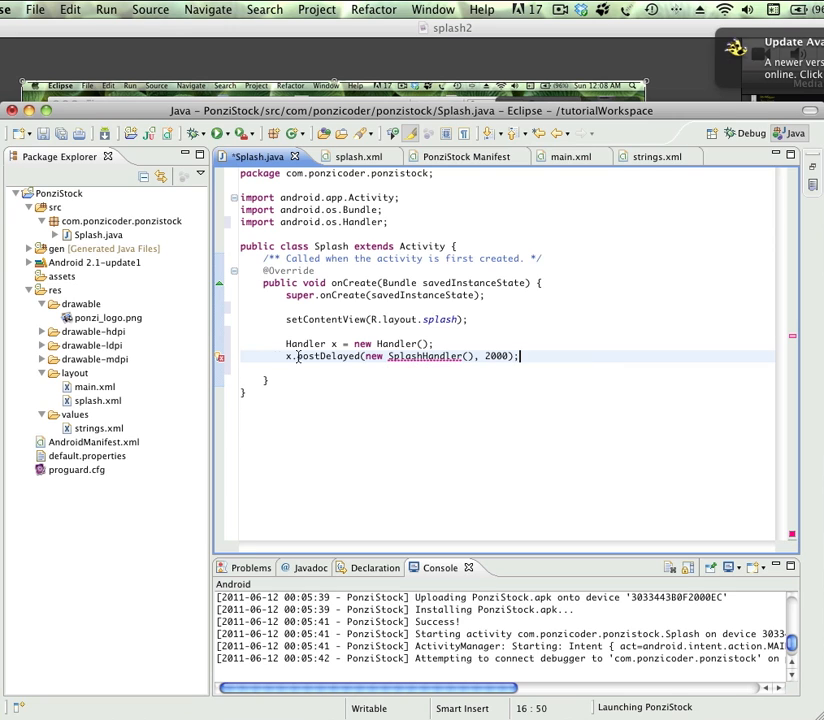
{"action": "mouse_move", "coordinate": [221, 361]}
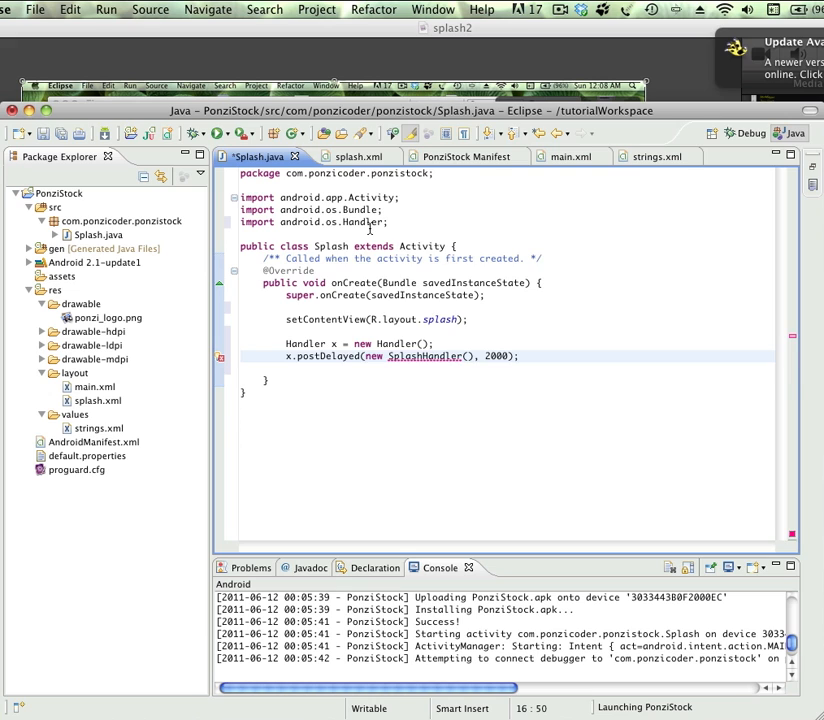
{"action": "mouse_move", "coordinate": [328, 319]}
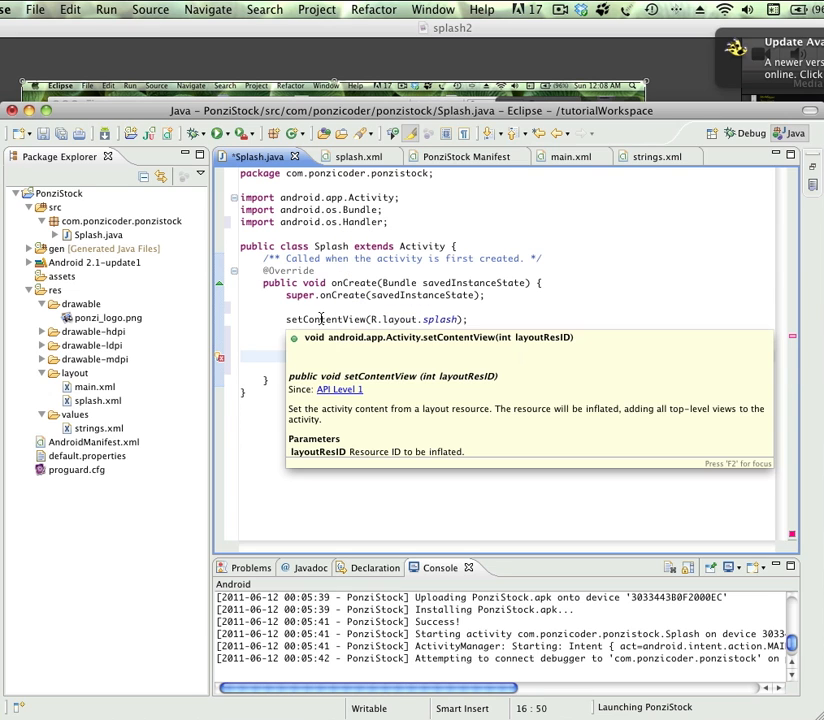